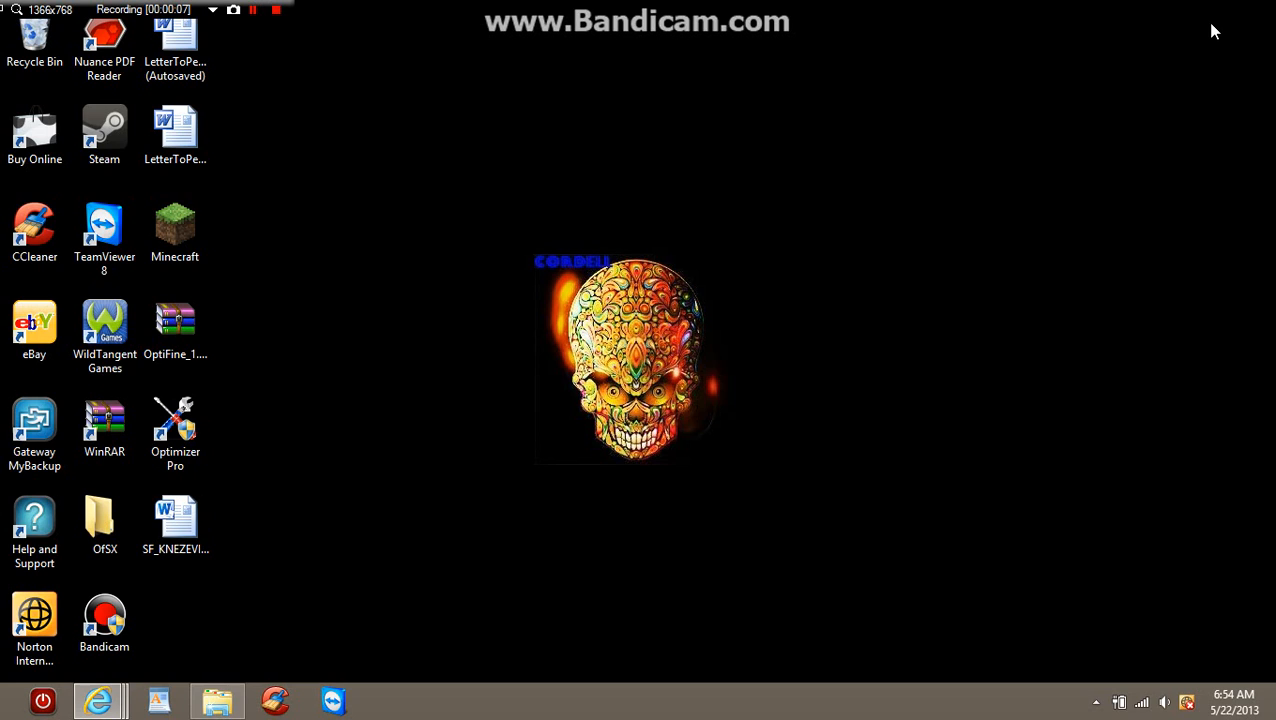
{"action": "mouse_move", "coordinate": [8, 708]}
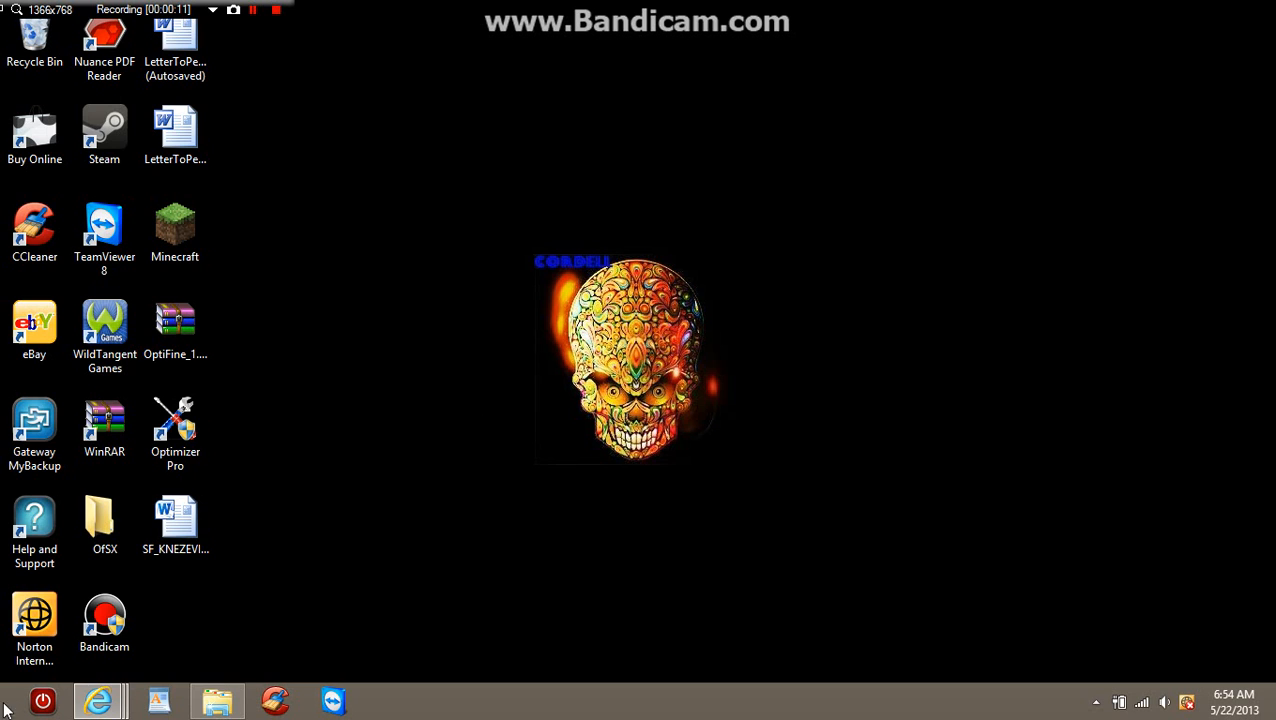
{"action": "mouse_move", "coordinate": [98, 700]}
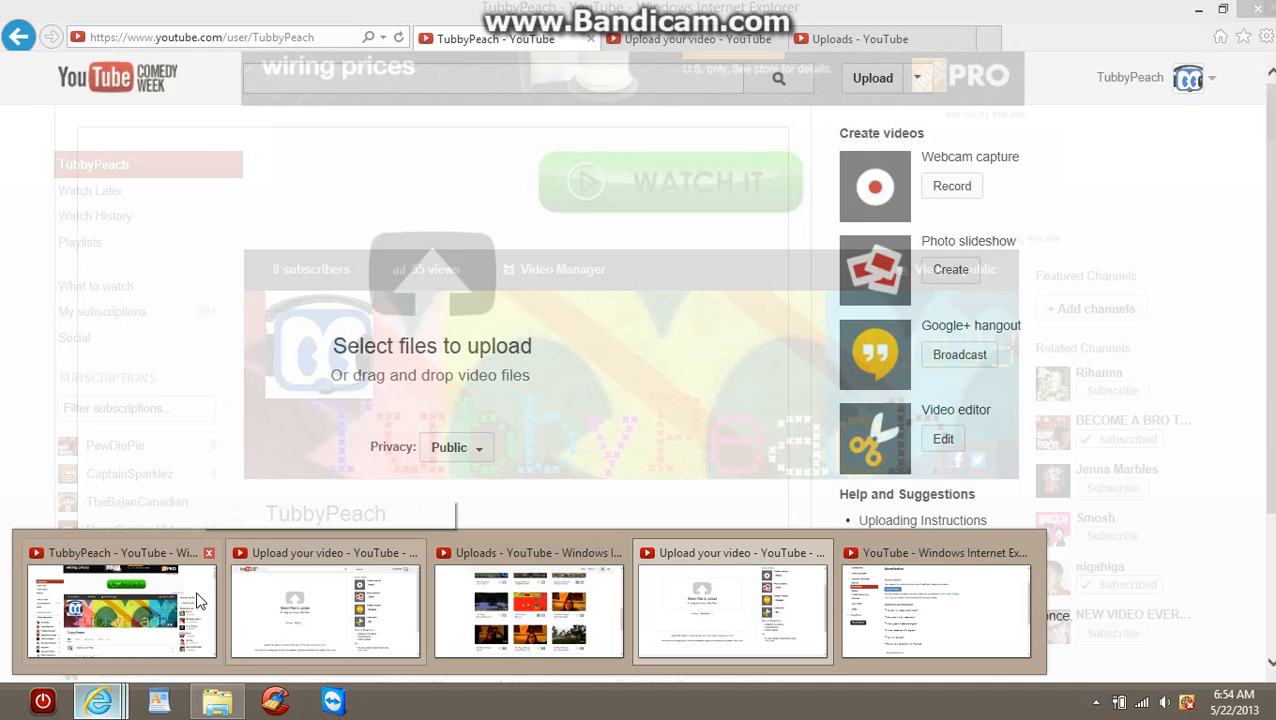
- Go to the 'Upload your video' page and choose Scheduled in the Privacy dropdown
{"action": "left_click", "coordinate": [120, 610]}
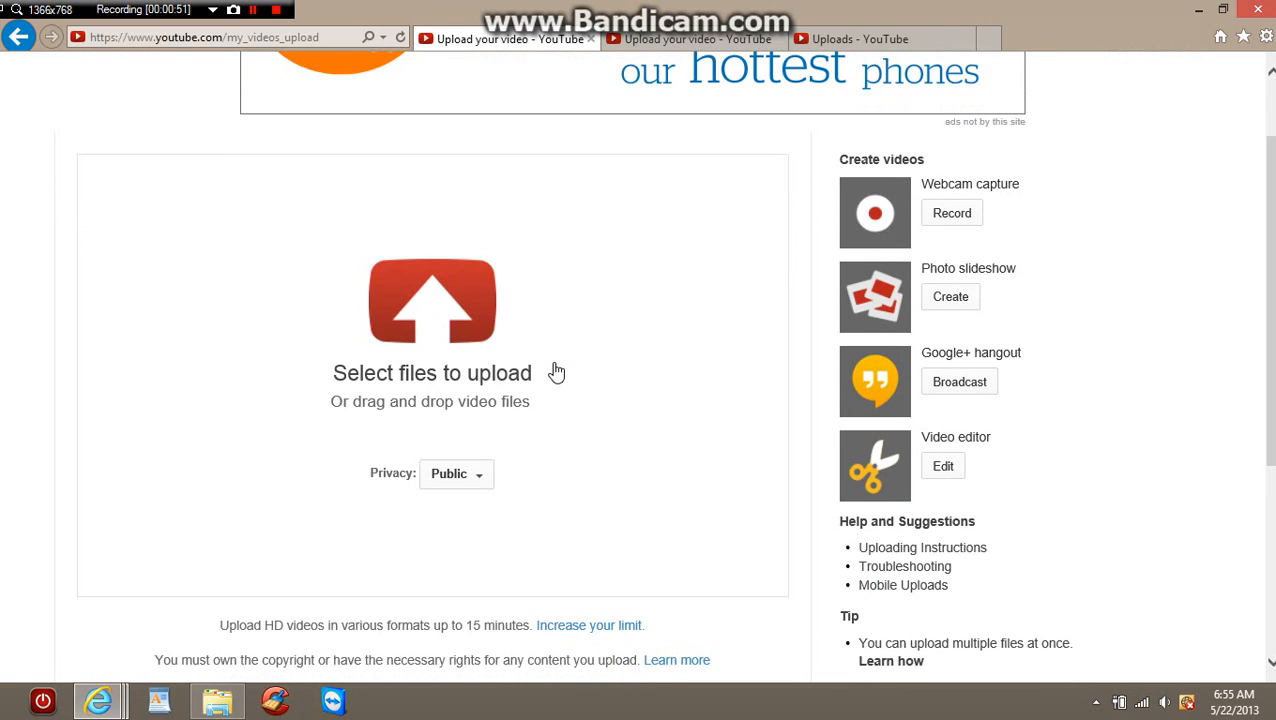
{"action": "mouse_move", "coordinate": [443, 479]}
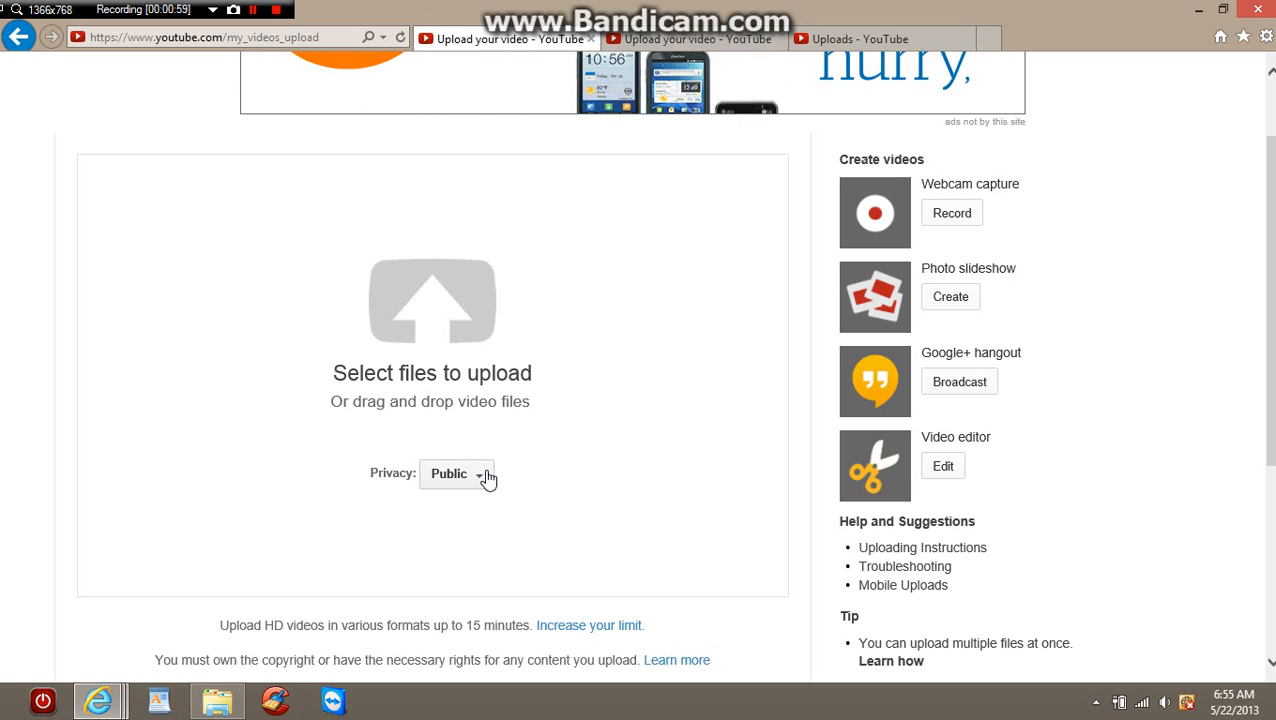
{"action": "left_click", "coordinate": [457, 473]}
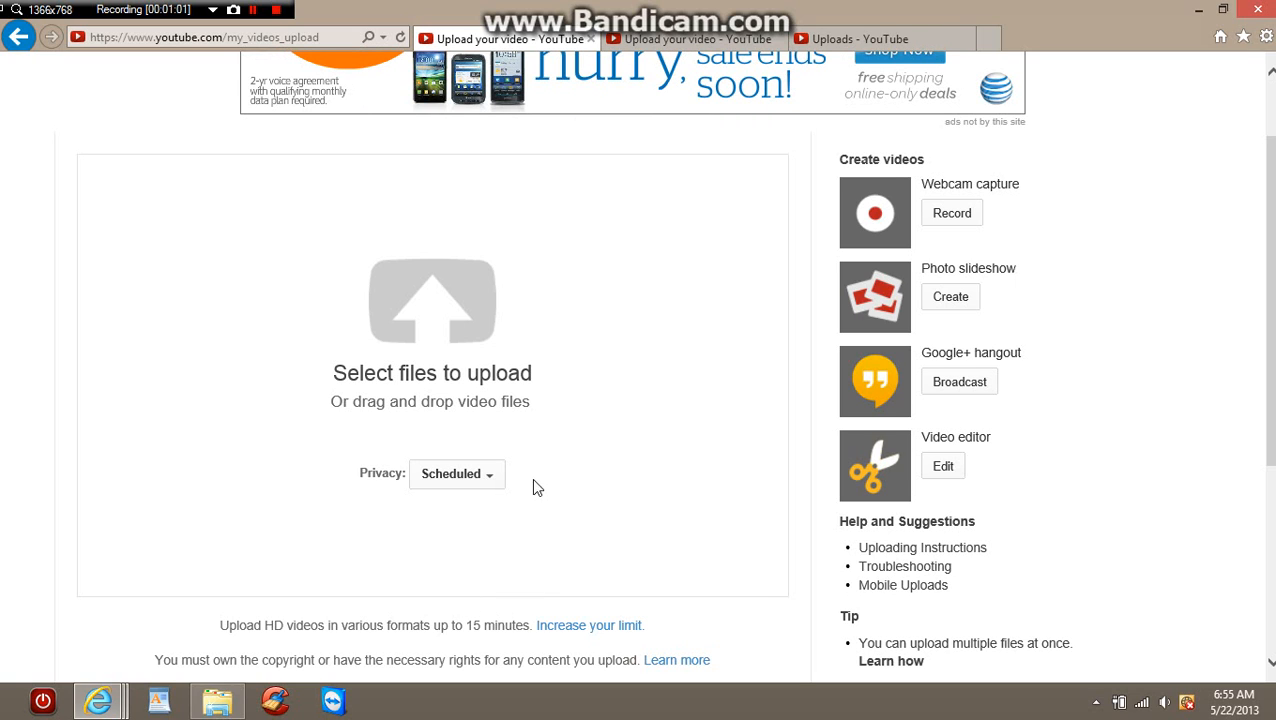
{"action": "mouse_move", "coordinate": [1140, 301]}
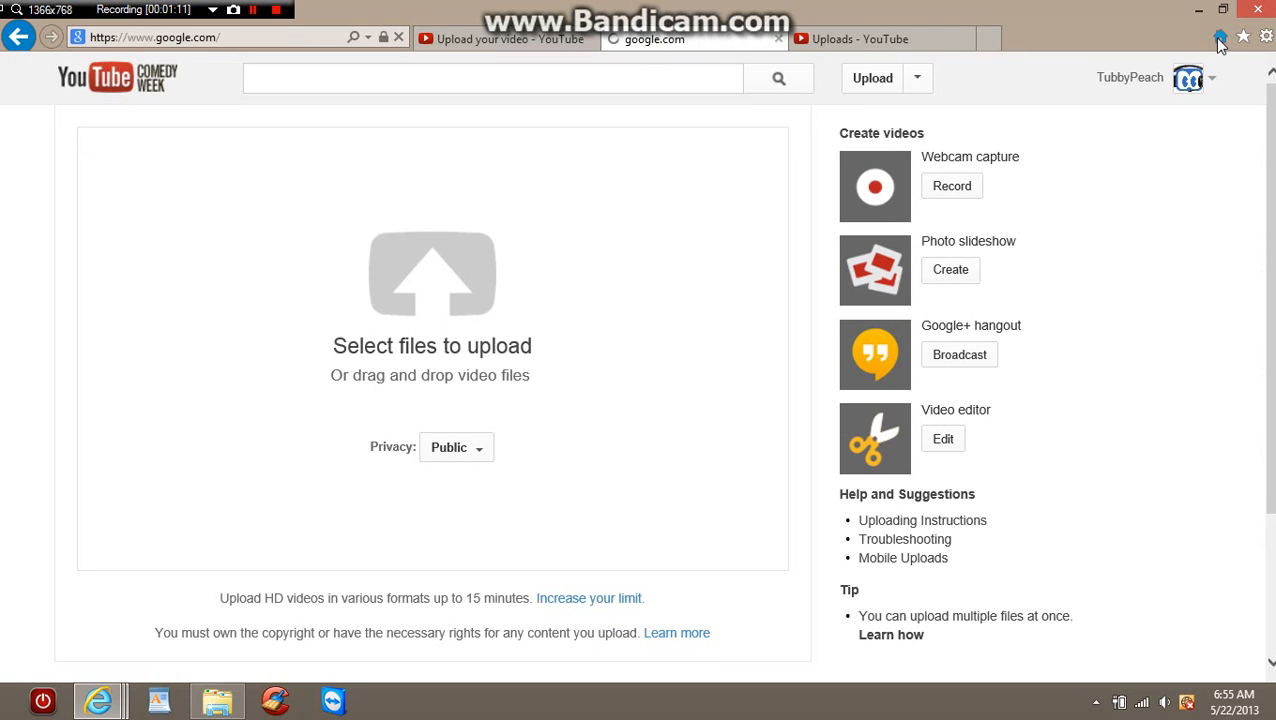
{"action": "left_click", "coordinate": [693, 39]}
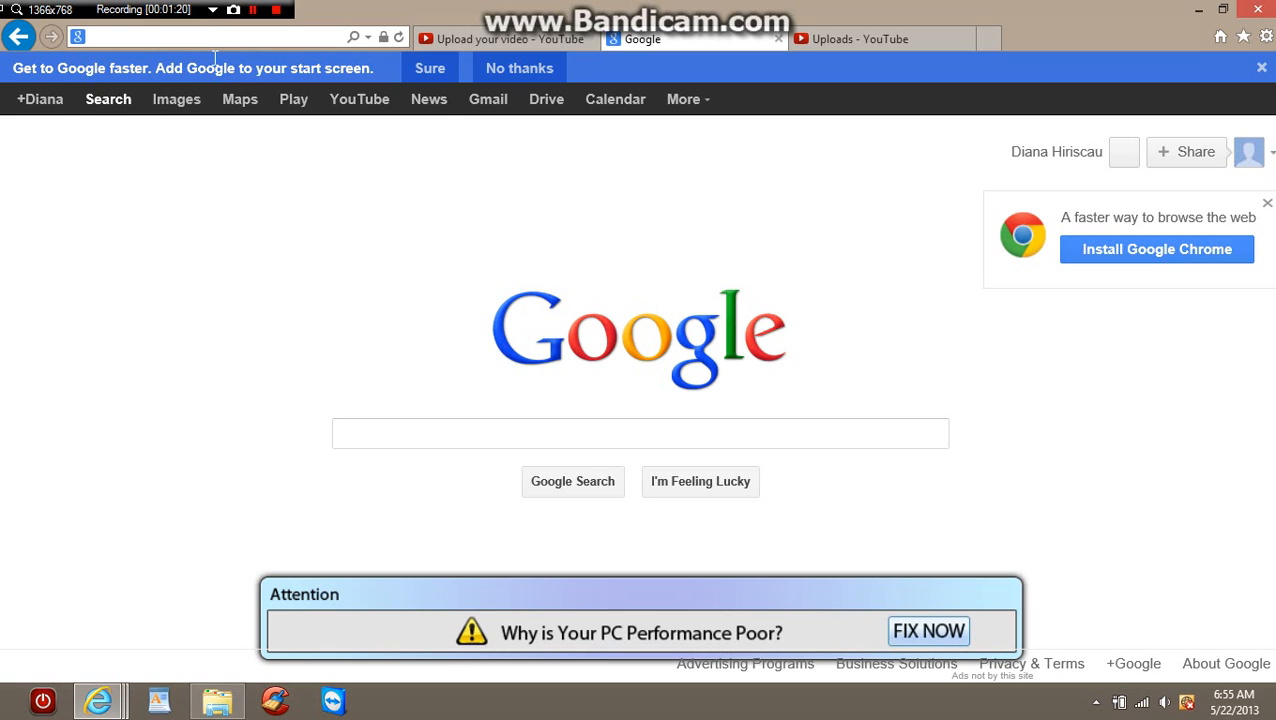
{"action": "type", "text": "www."}
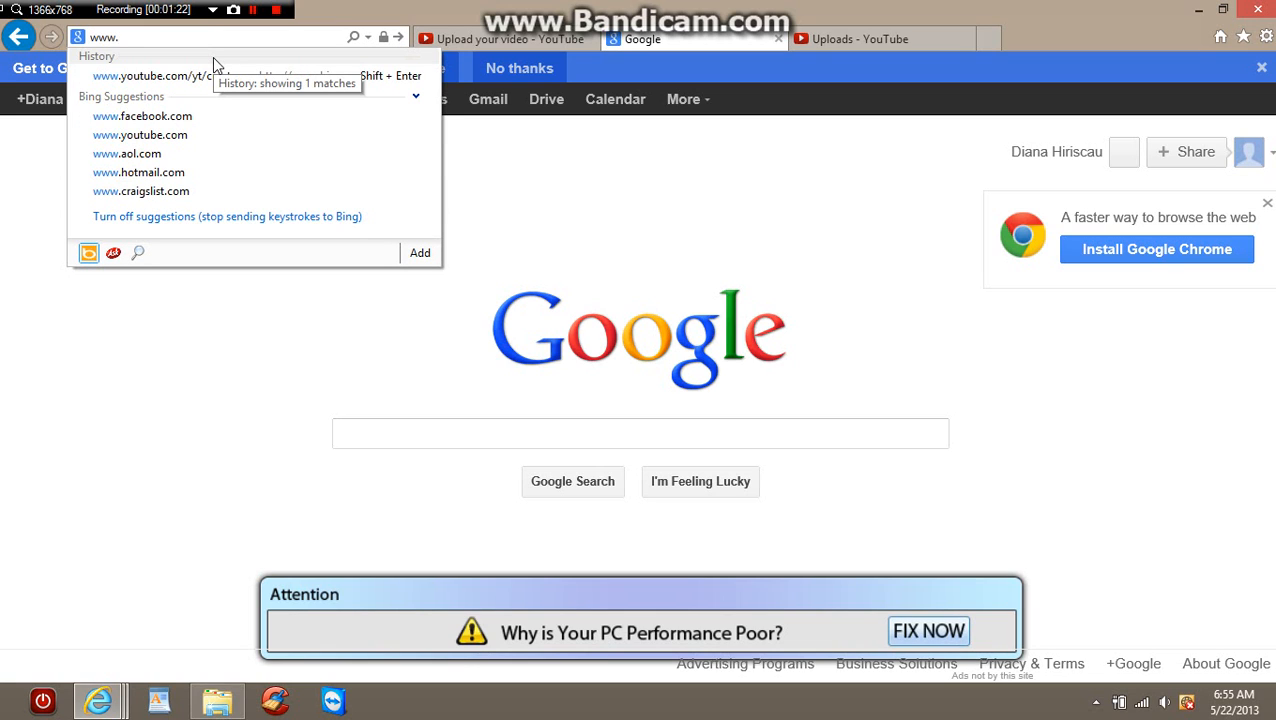
{"action": "type", "text": "youtbue.com"}
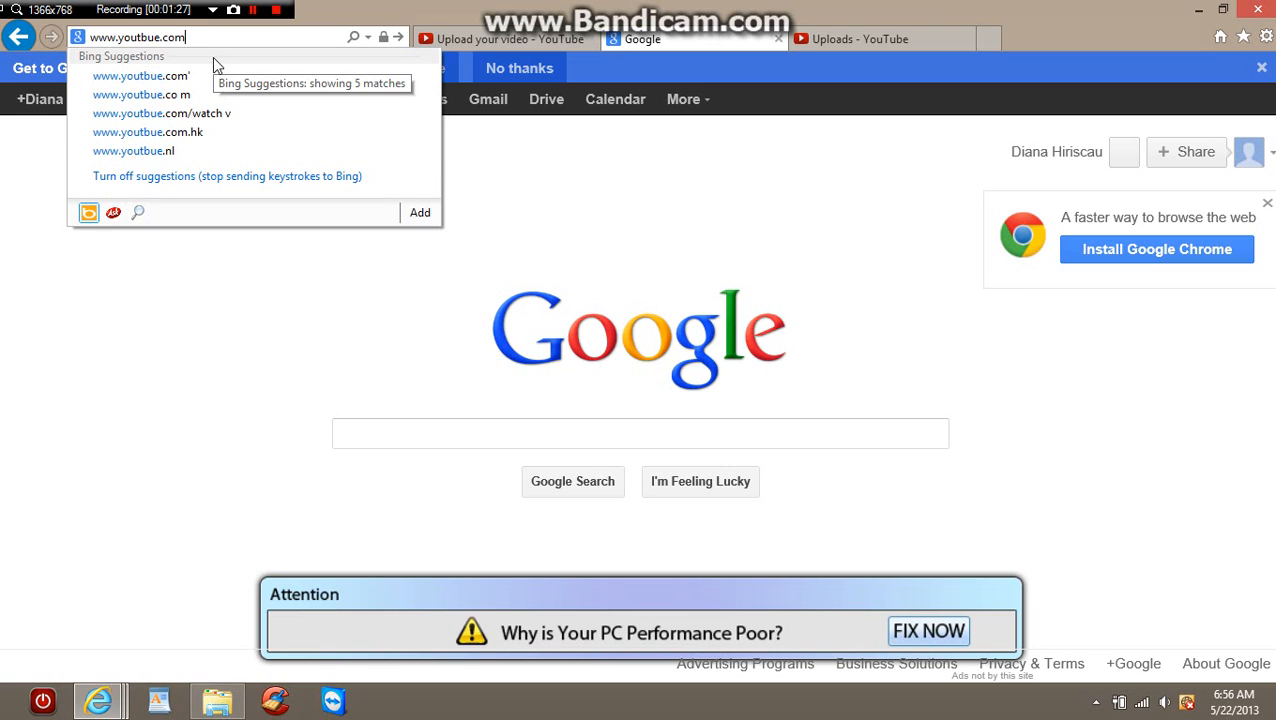
{"action": "type", "text": "/yt"}
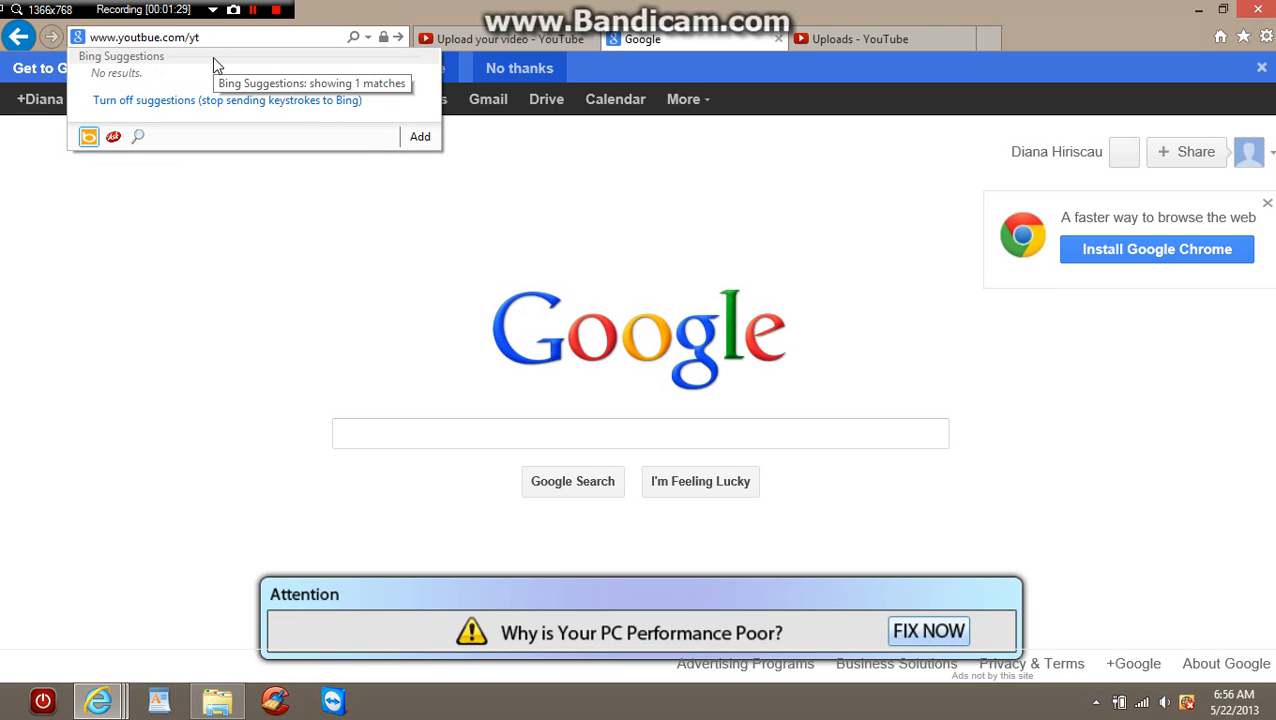
{"action": "type", "text": "/"}
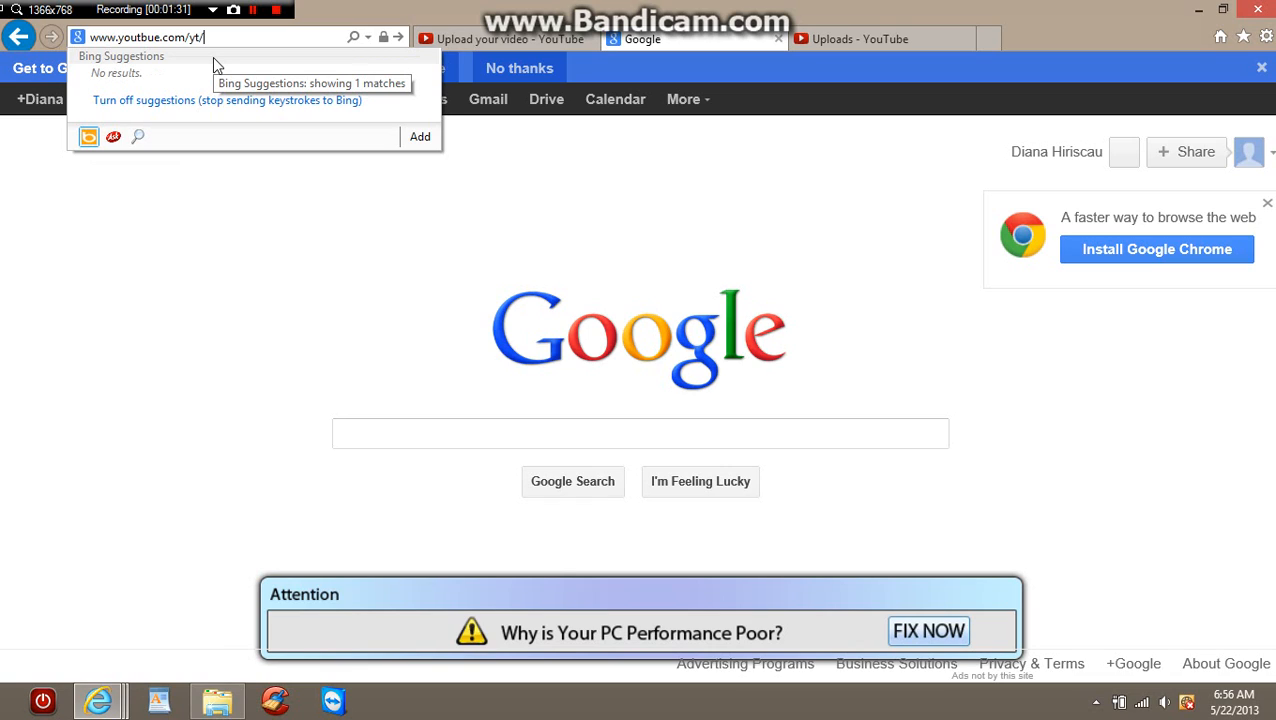
{"action": "mouse_move", "coordinate": [192, 22]}
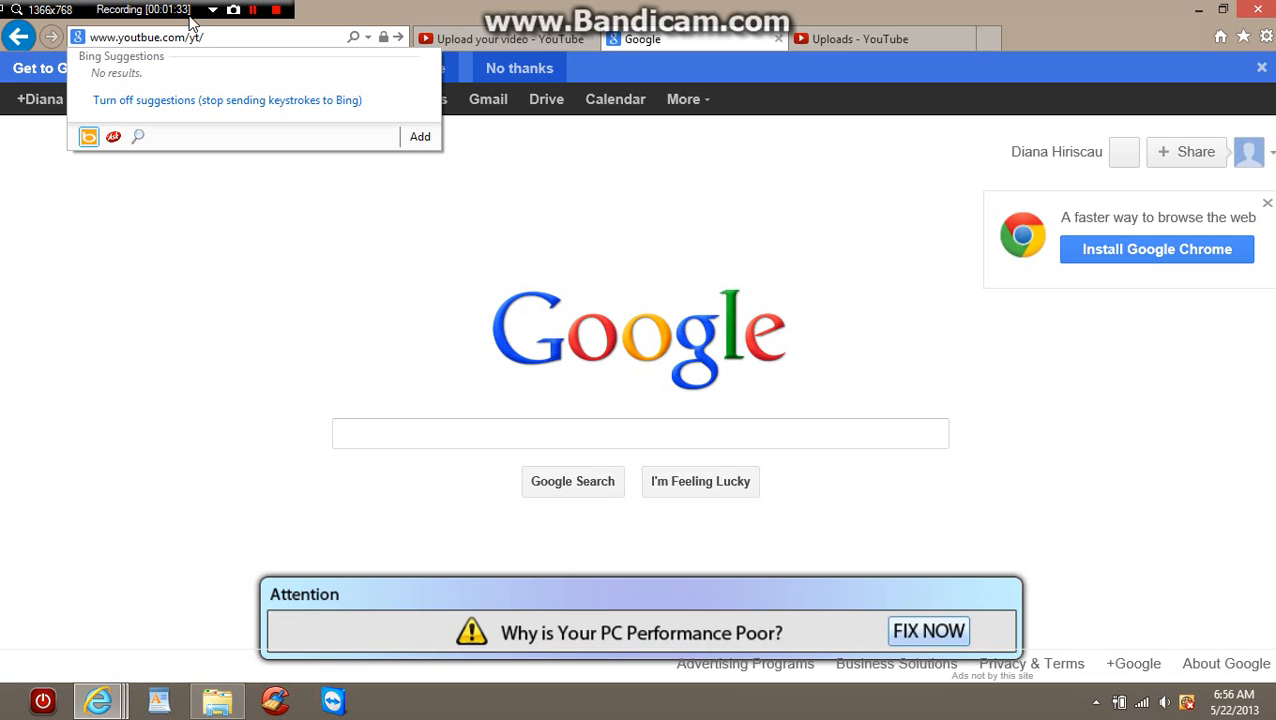
{"action": "mouse_move", "coordinate": [388, 100]}
{"action": "type", "text": "u"}
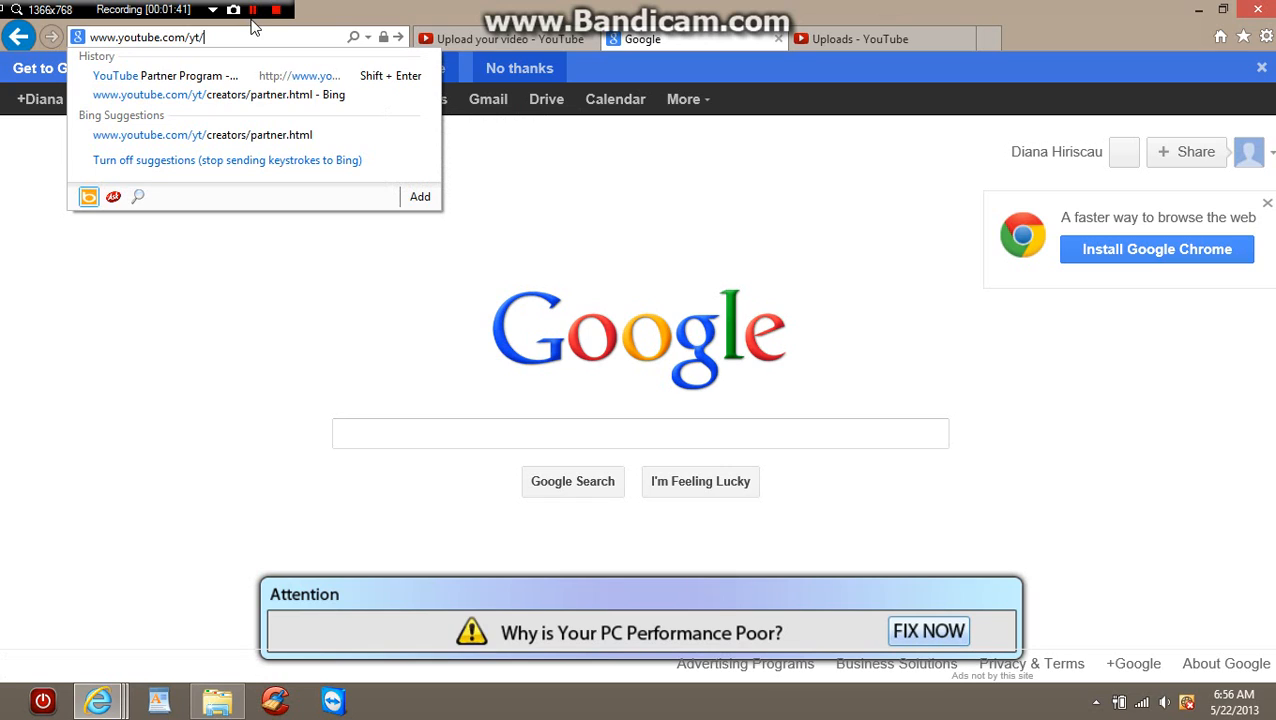
{"action": "type", "text": "creato"}
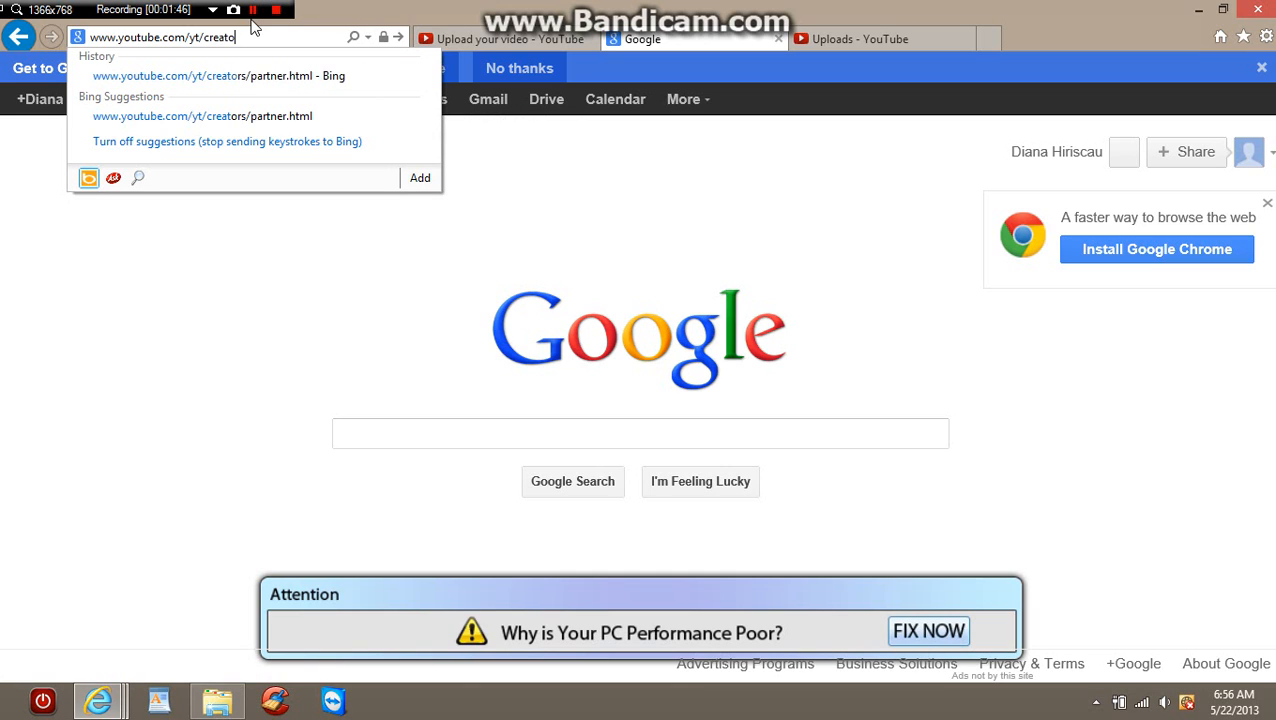
{"action": "type", "text": "s"}
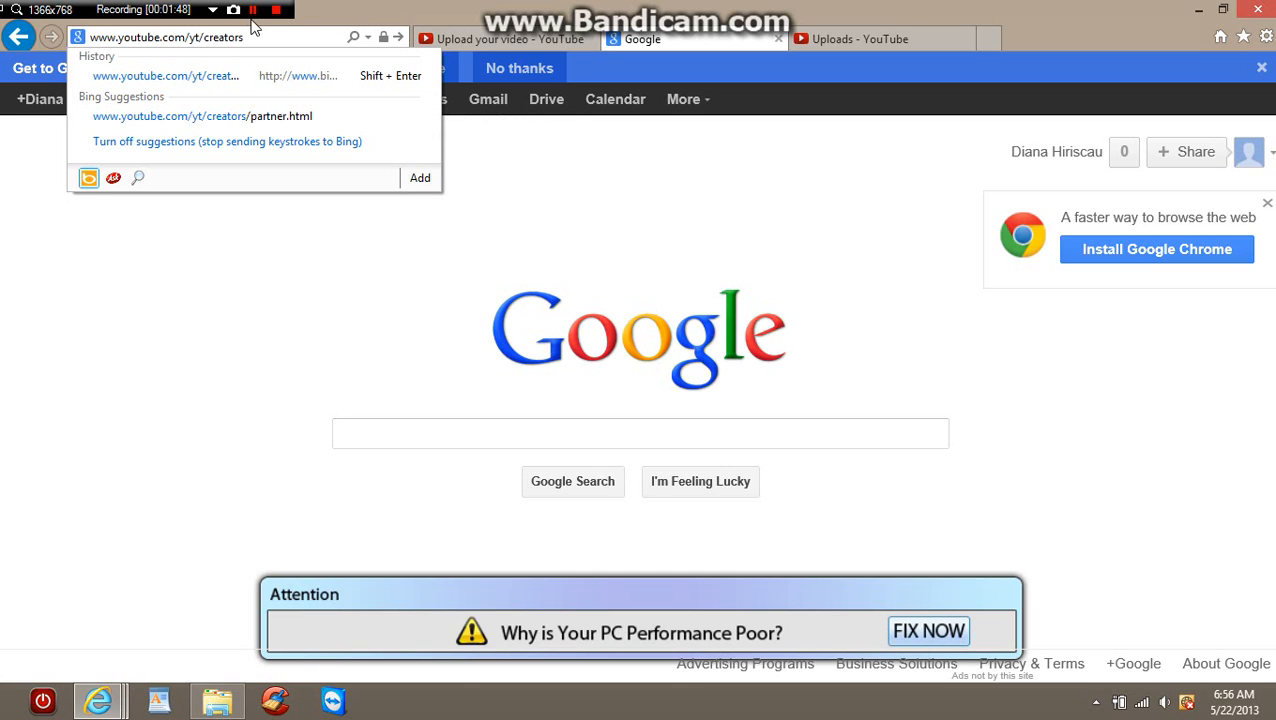
{"action": "type", "text": "/par"}
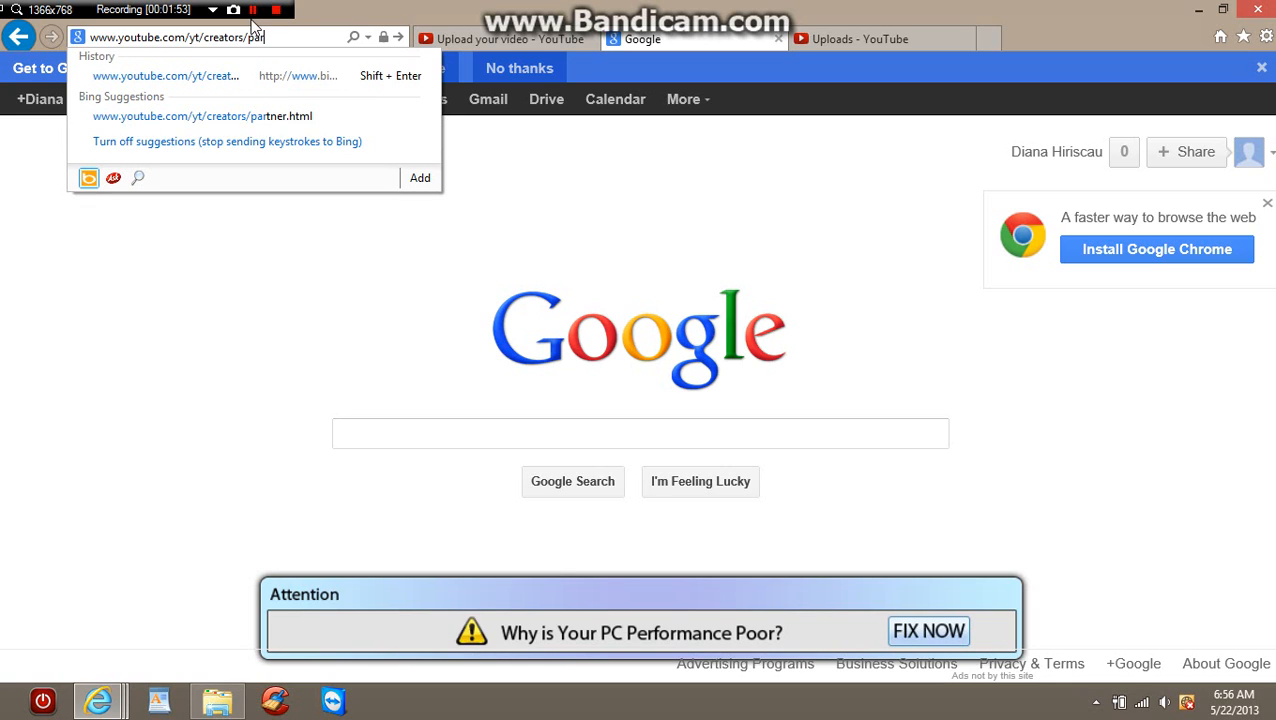
{"action": "type", "text": "tner"}
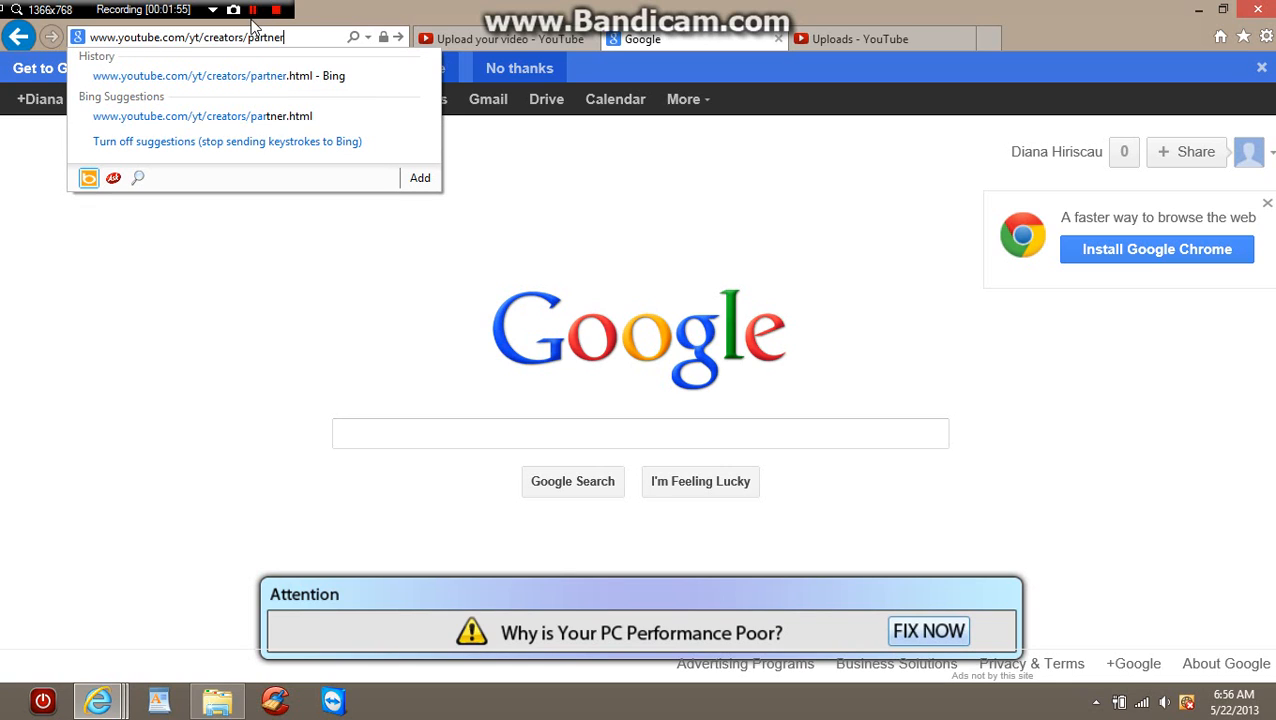
{"action": "key", "text": "Return"}
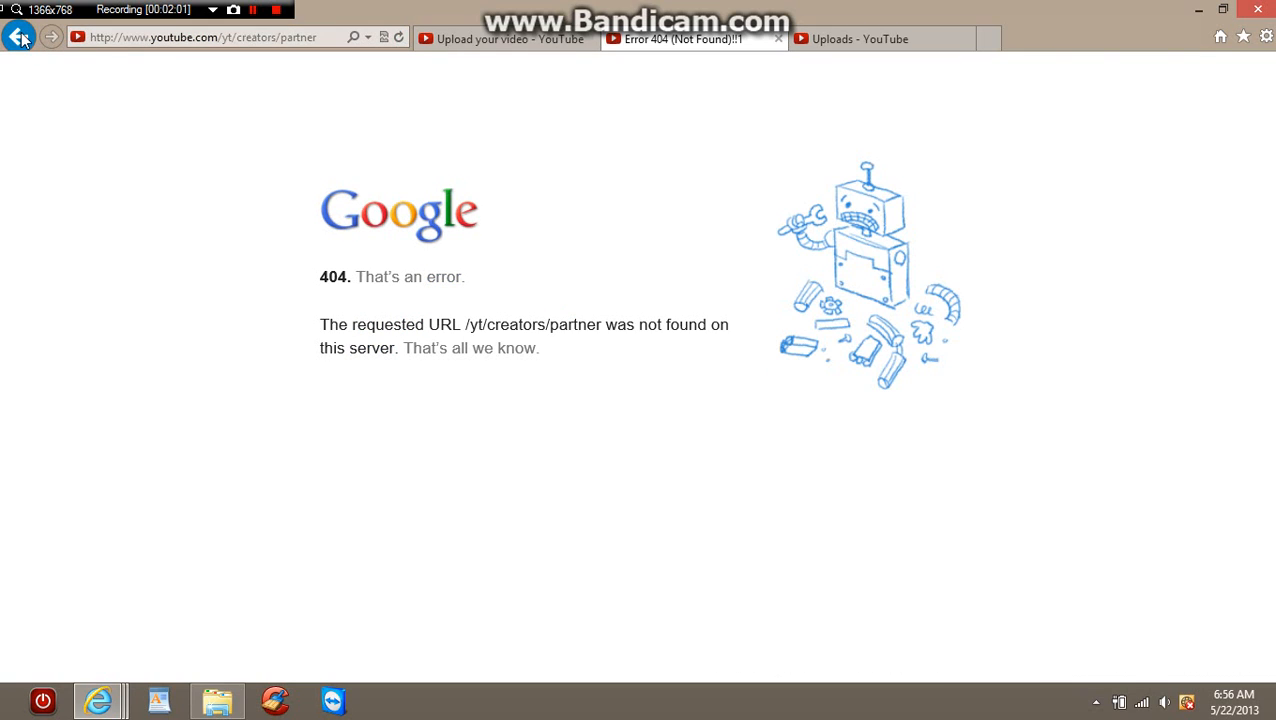
- Search Google for 'youtube partner' and point at the first YouTube Partner Program result
{"action": "left_click", "coordinate": [18, 37]}
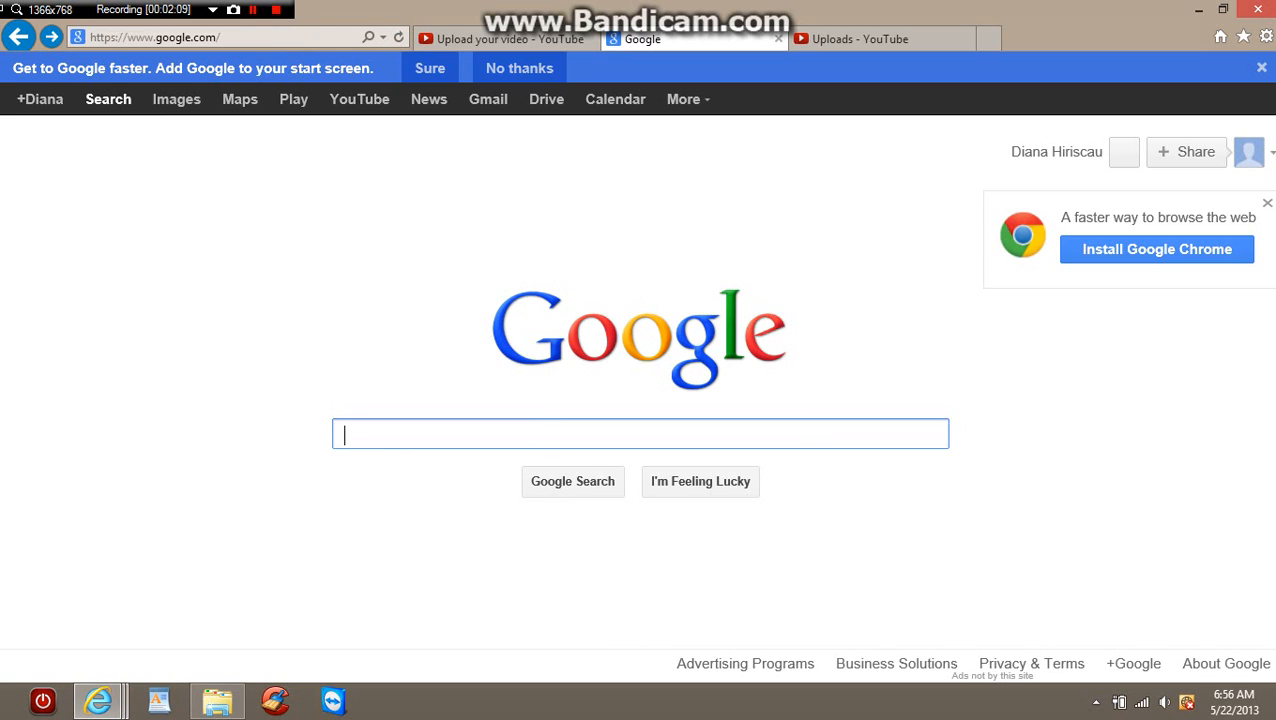
{"action": "type", "text": "ou"}
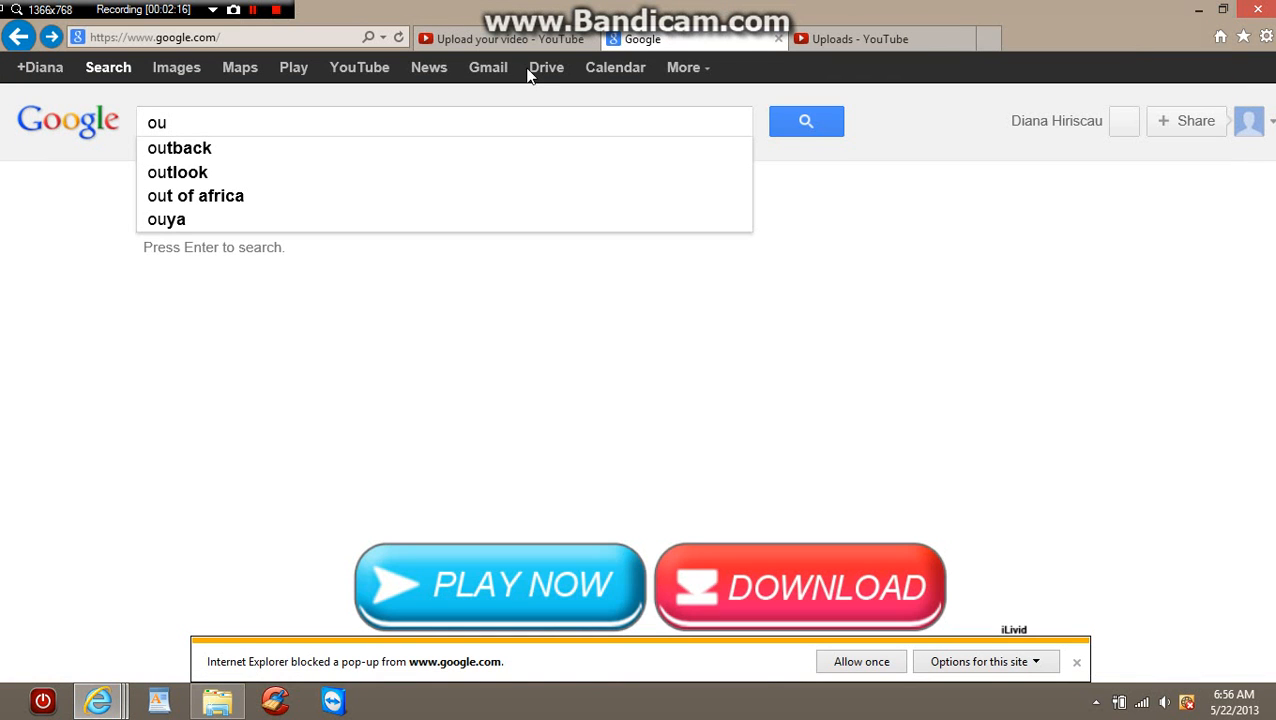
{"action": "left_click", "coordinate": [1077, 661]}
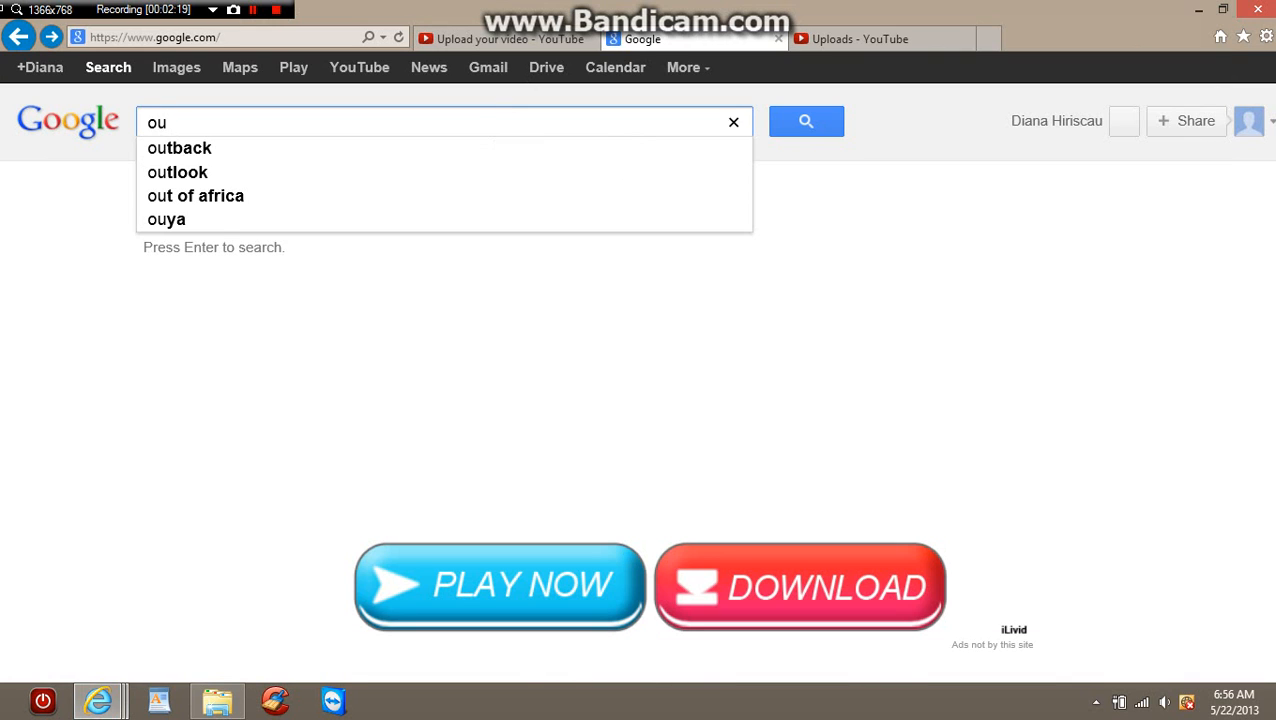
{"action": "type", "text": "youtube"}
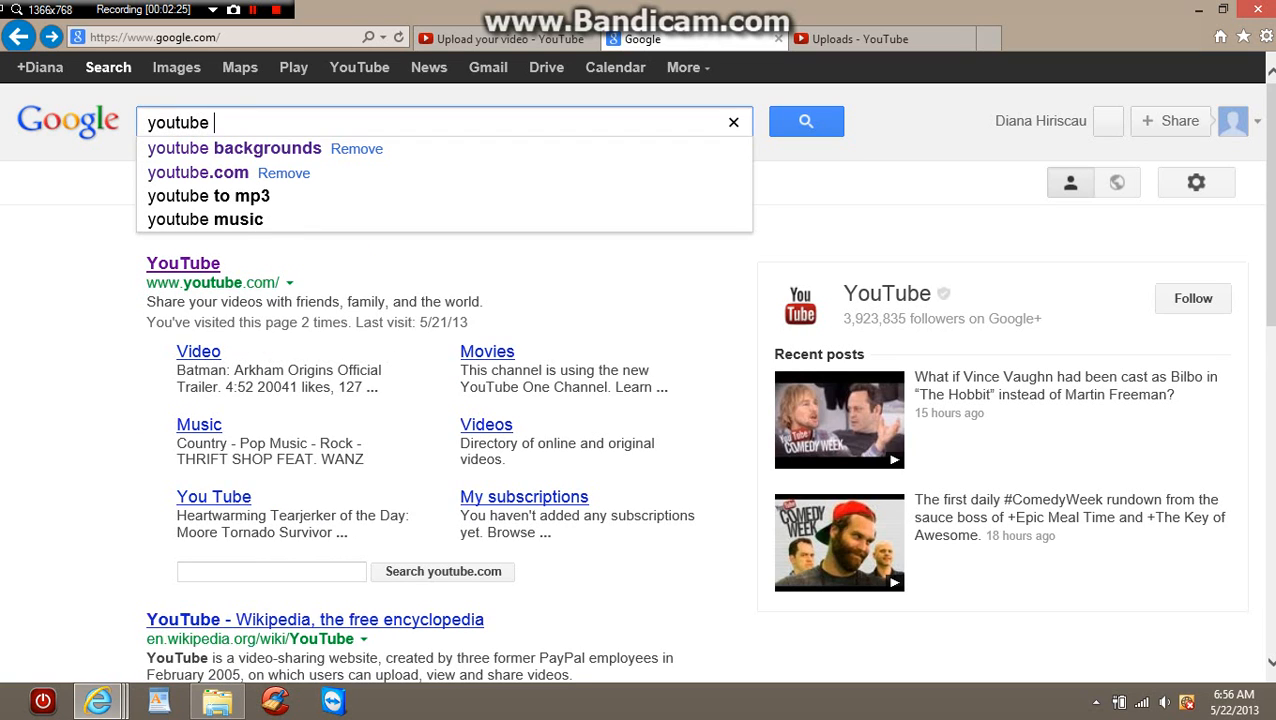
{"action": "type", "text": "p"}
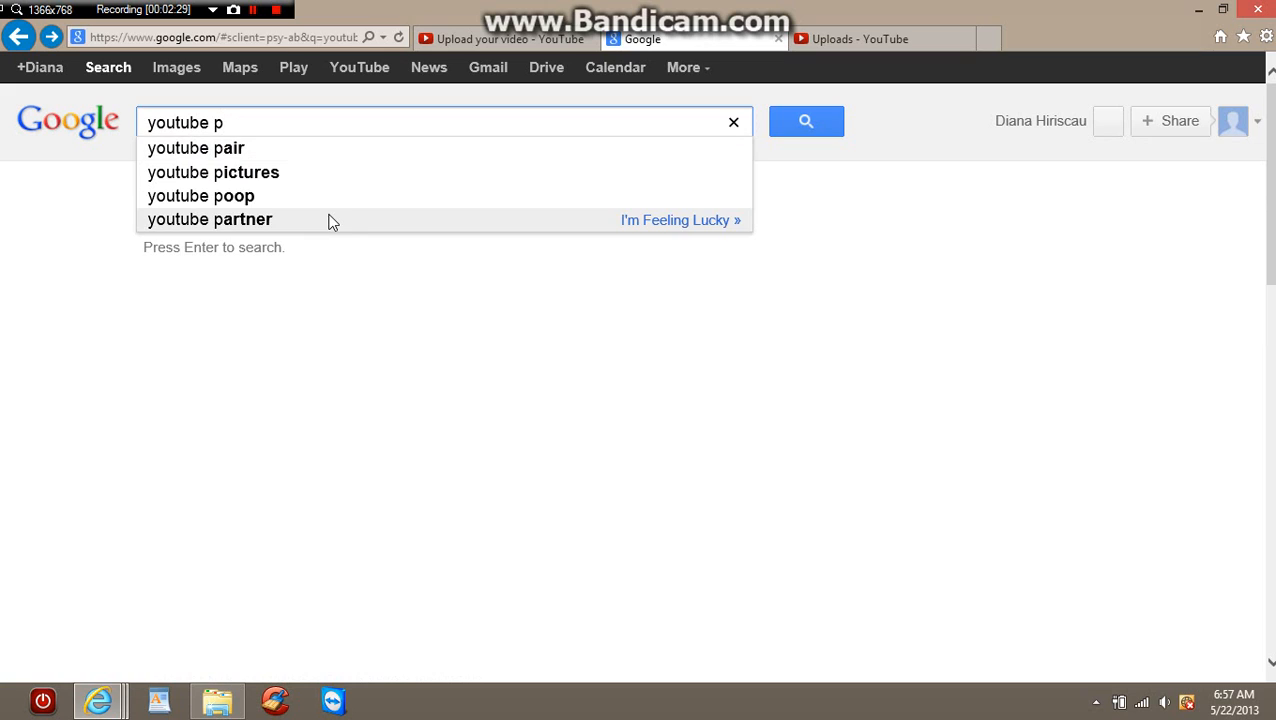
{"action": "left_click", "coordinate": [209, 219]}
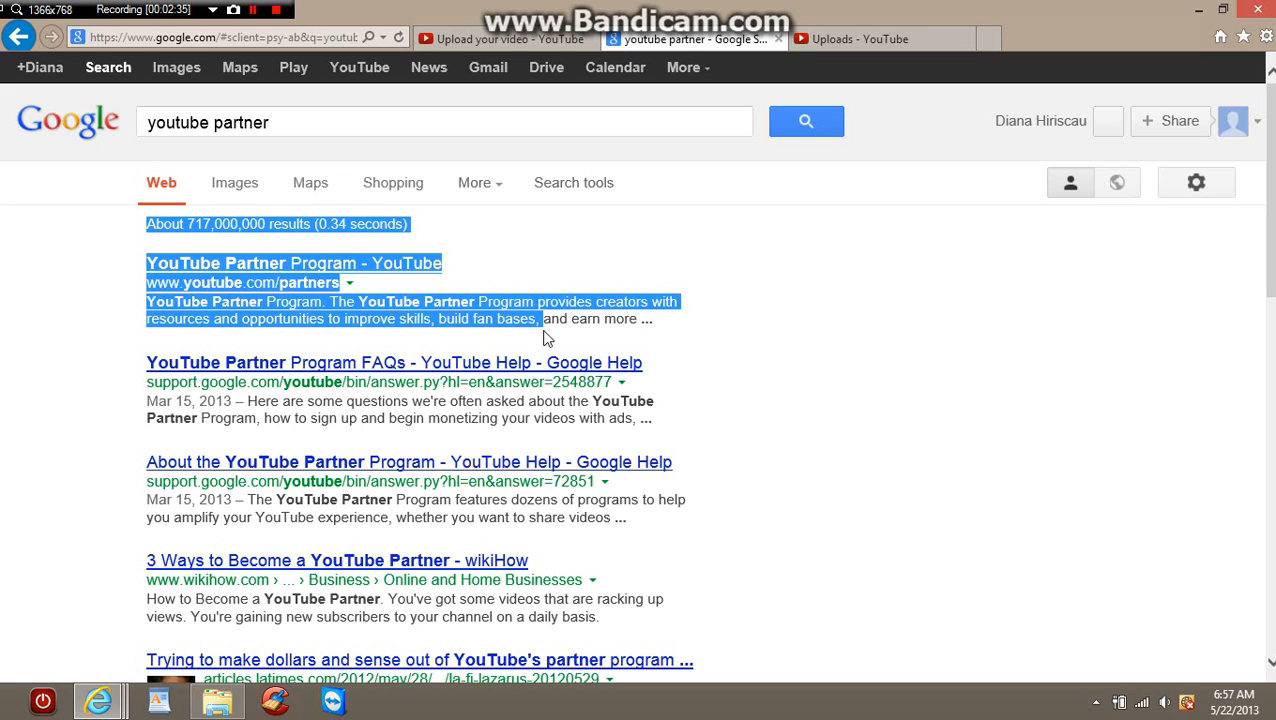
{"action": "left_click", "coordinate": [250, 270]}
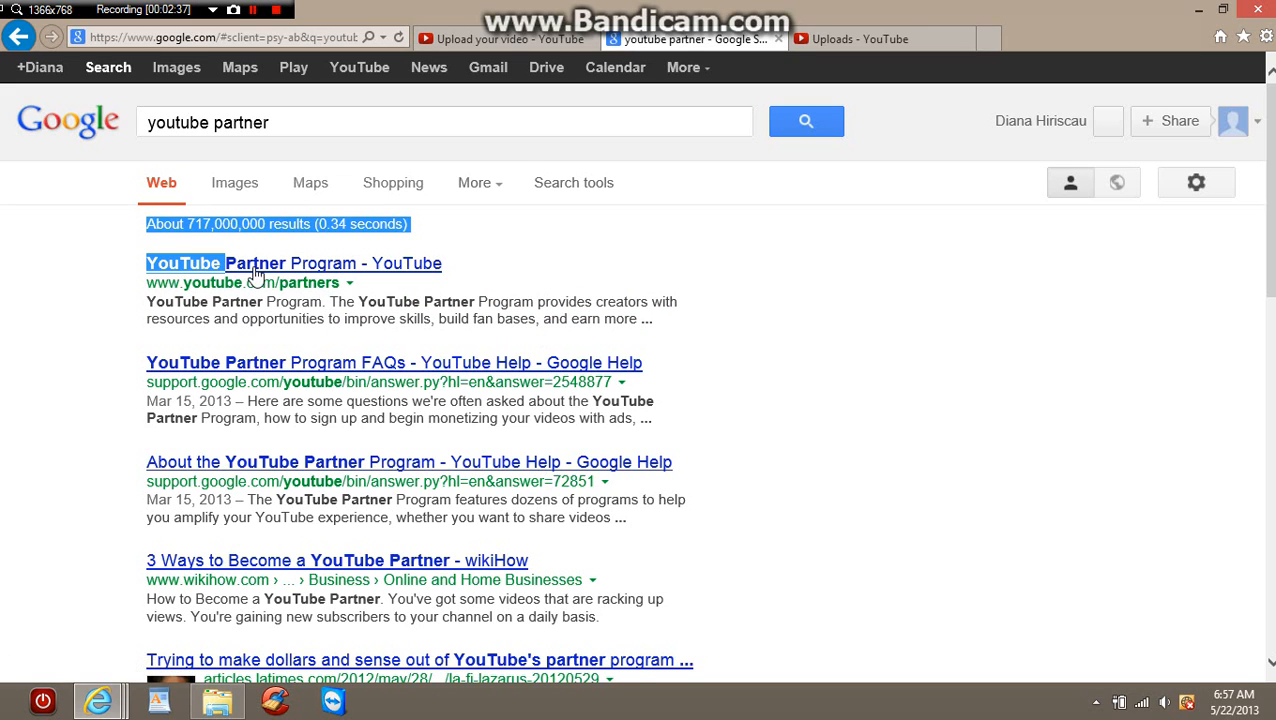
- Open the 'YouTube Partner Program - YouTube' result at youtube.com/yt/partners
{"action": "left_click", "coordinate": [293, 263]}
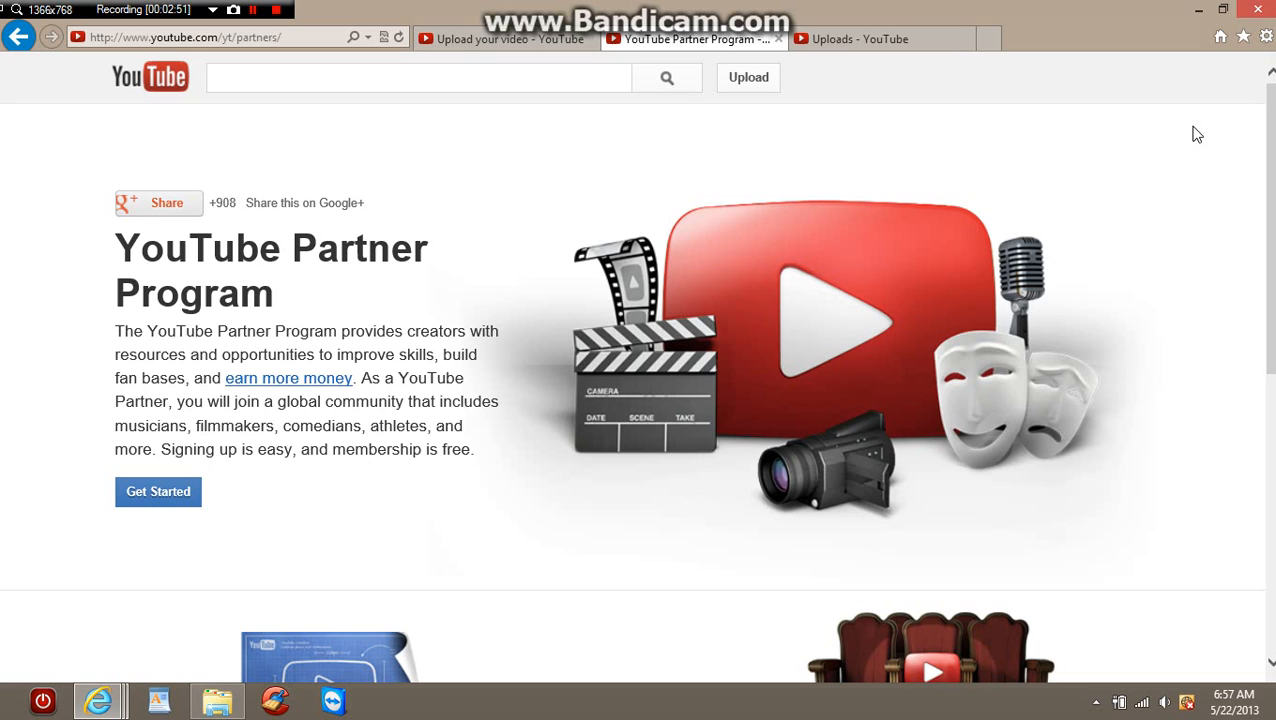
{"action": "mouse_move", "coordinate": [986, 306]}
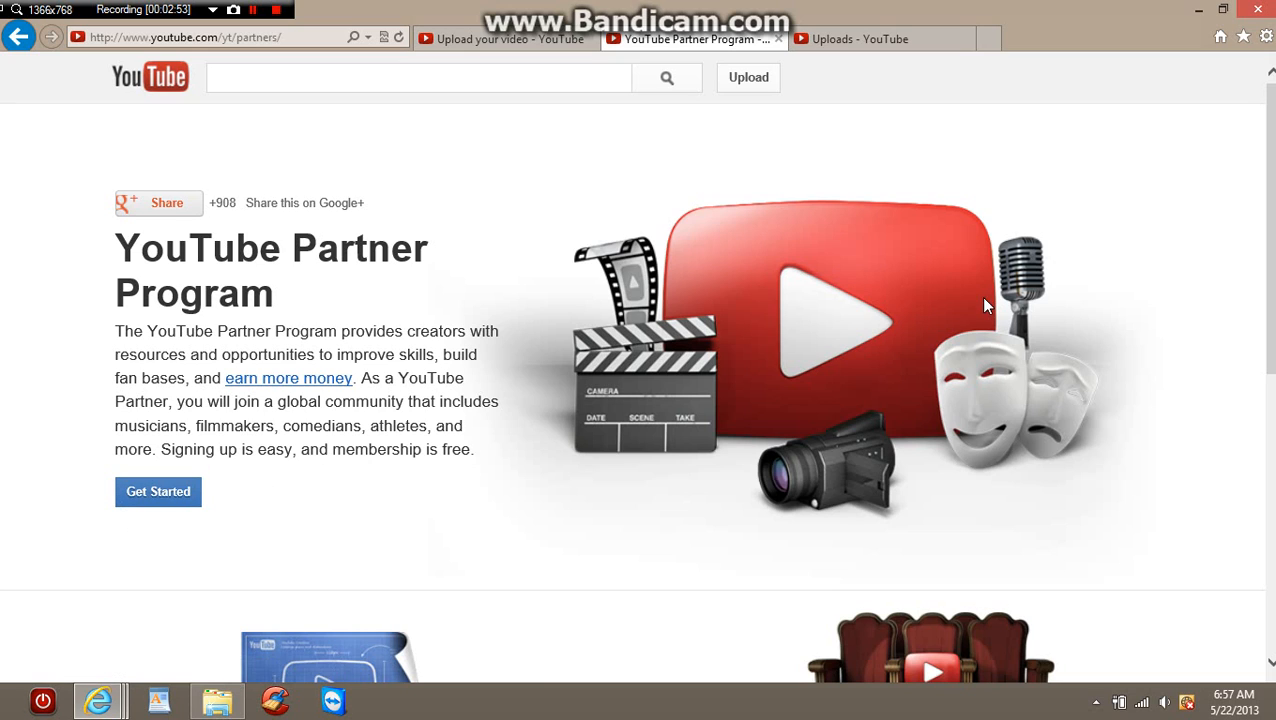
{"action": "mouse_move", "coordinate": [540, 53]}
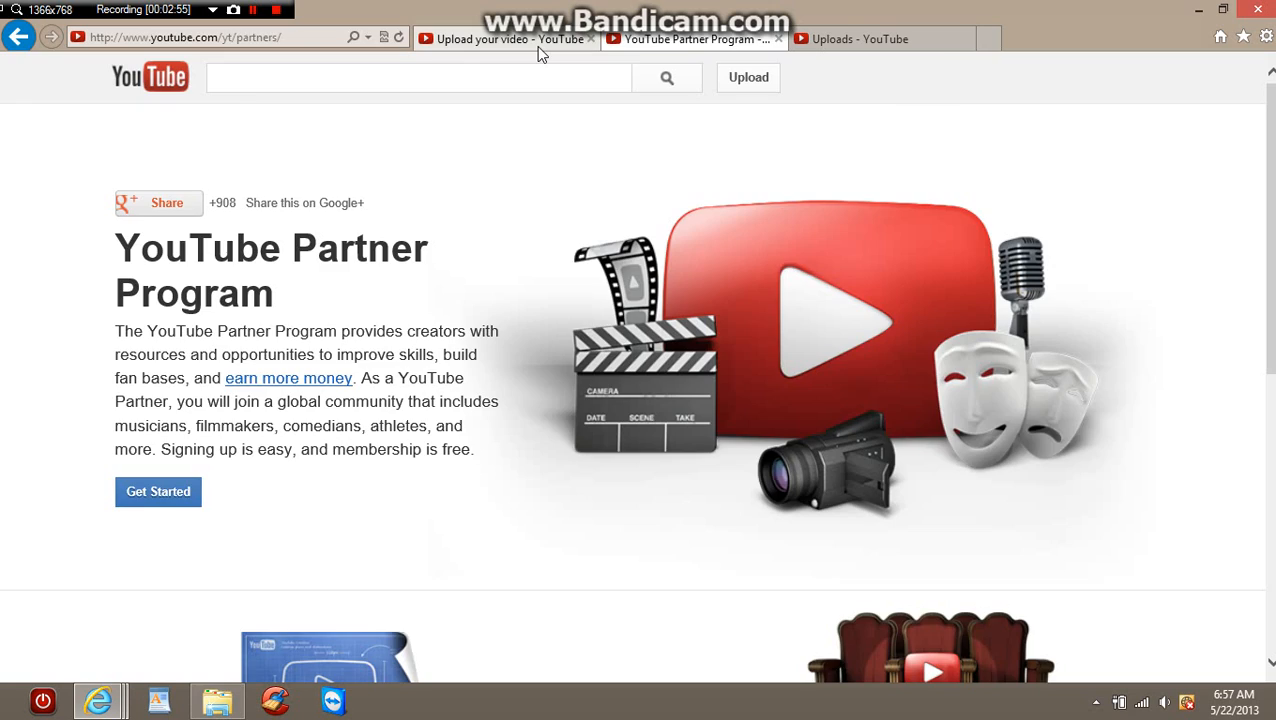
- Return to the 'Upload your video' tab and open the 'Select files to upload' file chooser
{"action": "left_click", "coordinate": [512, 39]}
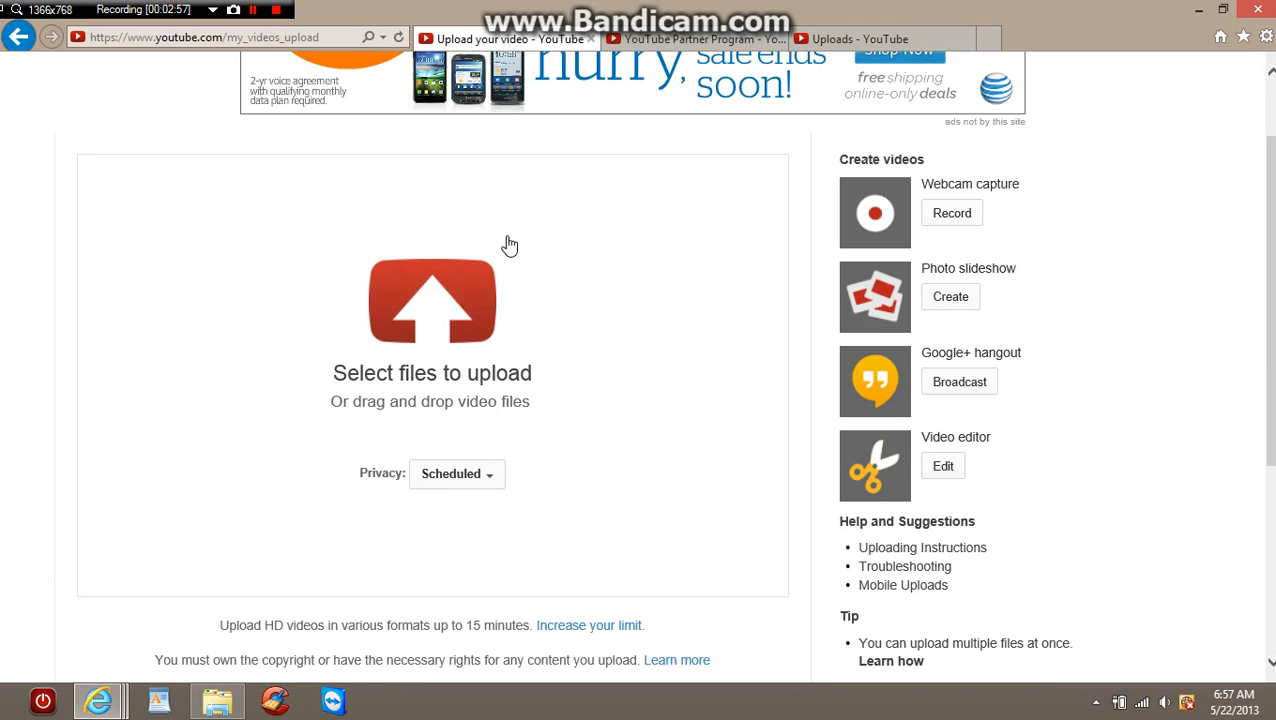
{"action": "mouse_move", "coordinate": [358, 478]}
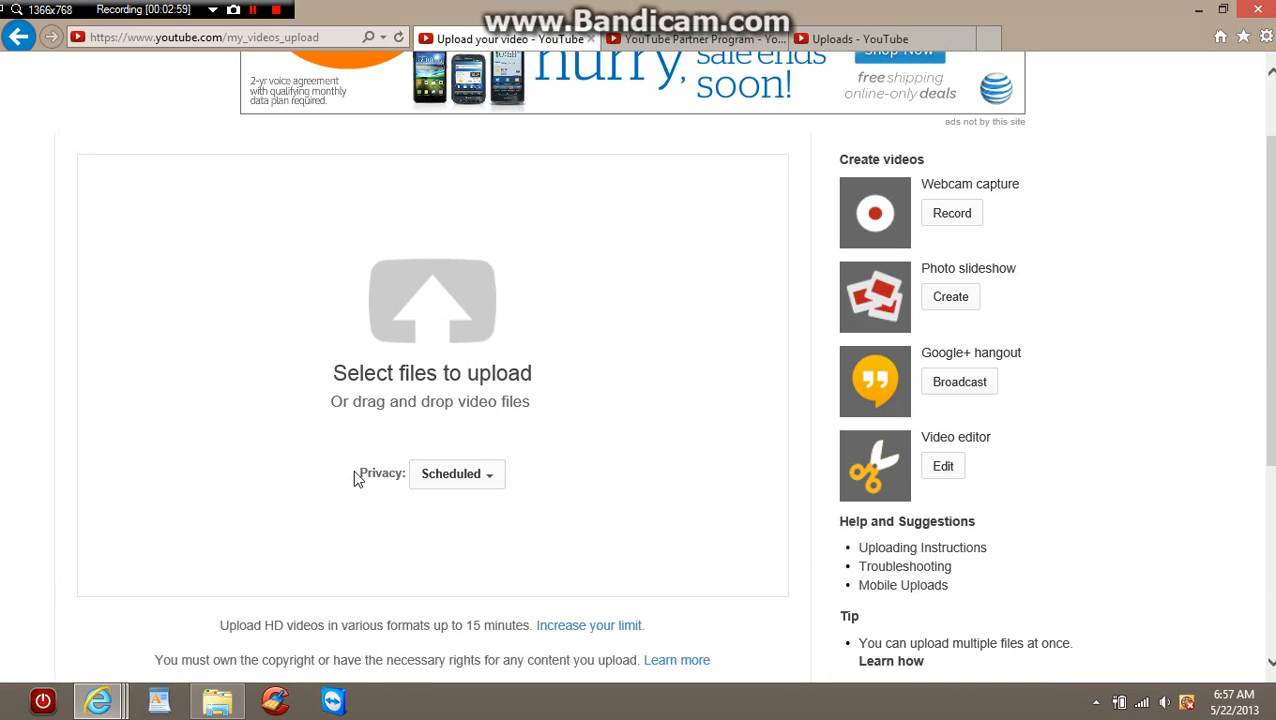
{"action": "mouse_move", "coordinate": [398, 490]}
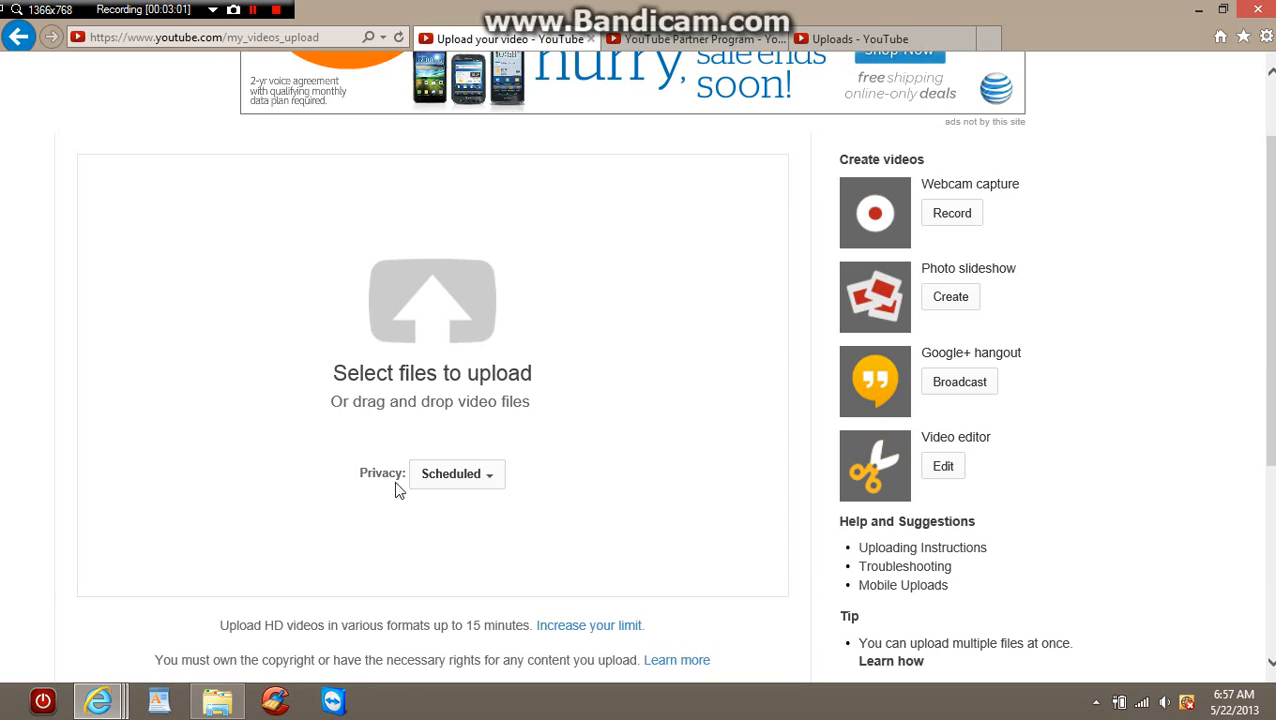
{"action": "left_click", "coordinate": [456, 473]}
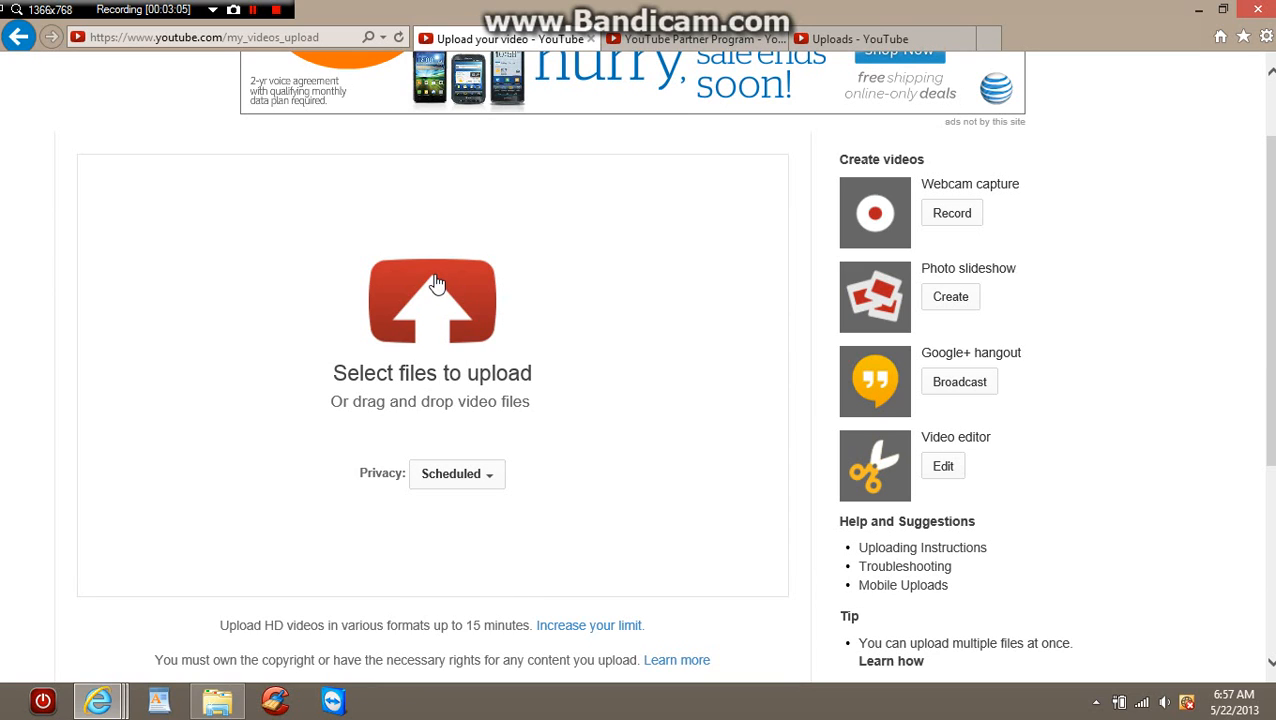
{"action": "left_click", "coordinate": [432, 300]}
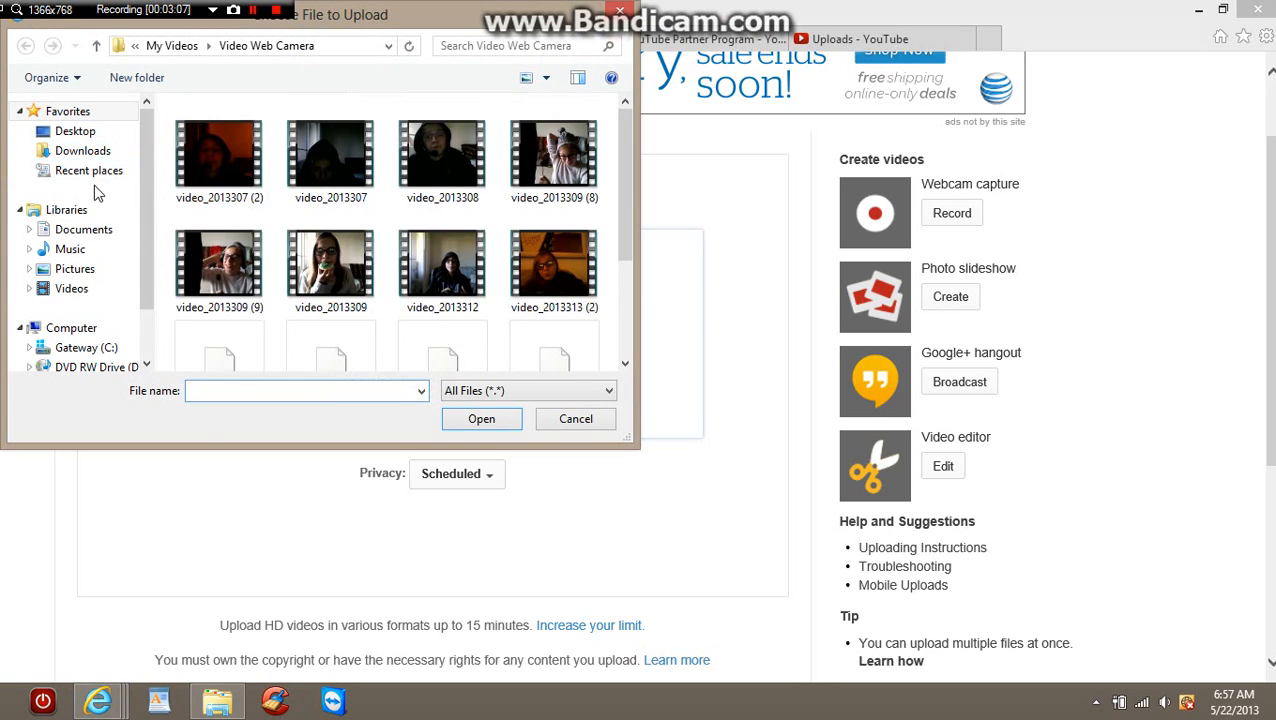
{"action": "left_click", "coordinate": [89, 170]}
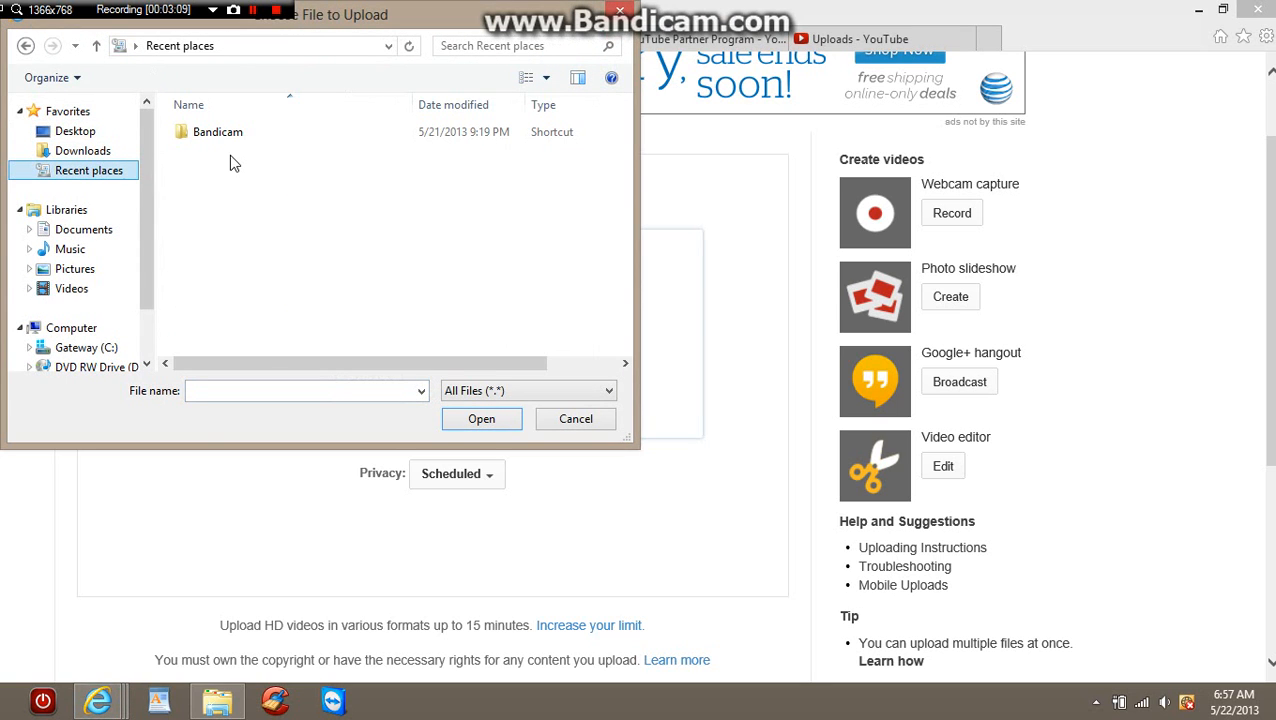
{"action": "mouse_move", "coordinate": [270, 177]}
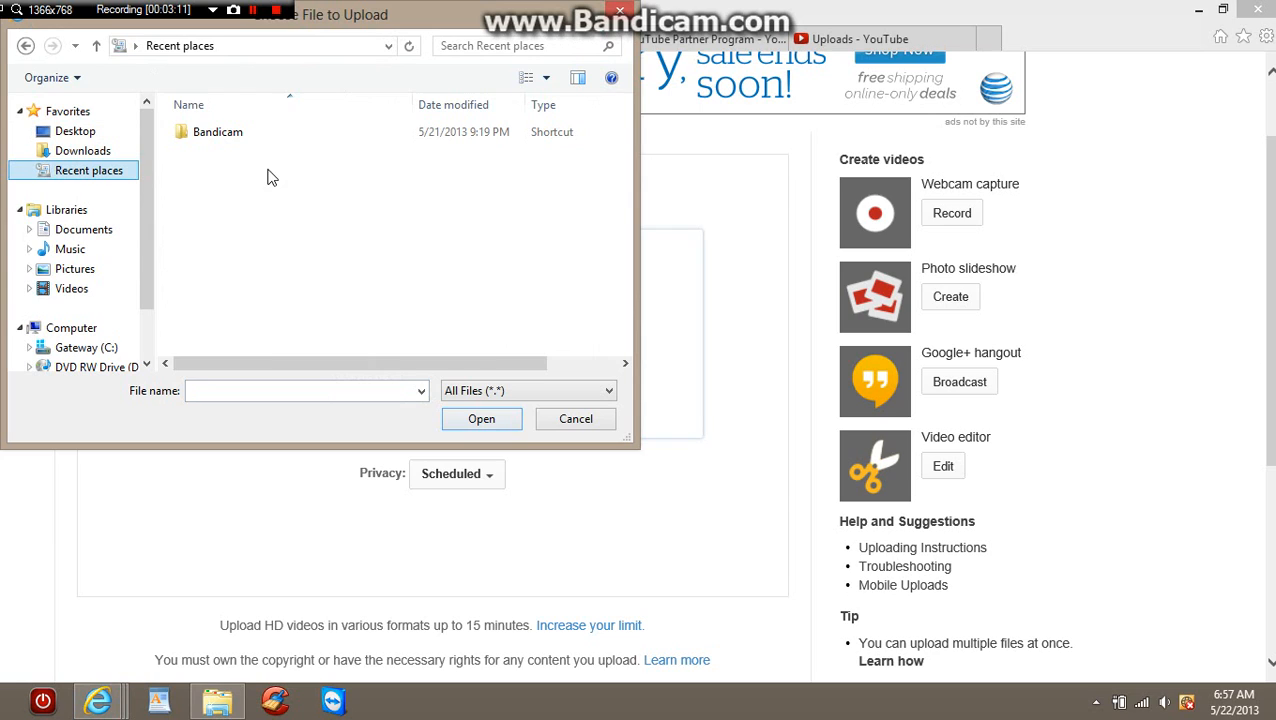
{"action": "left_click", "coordinate": [218, 131]}
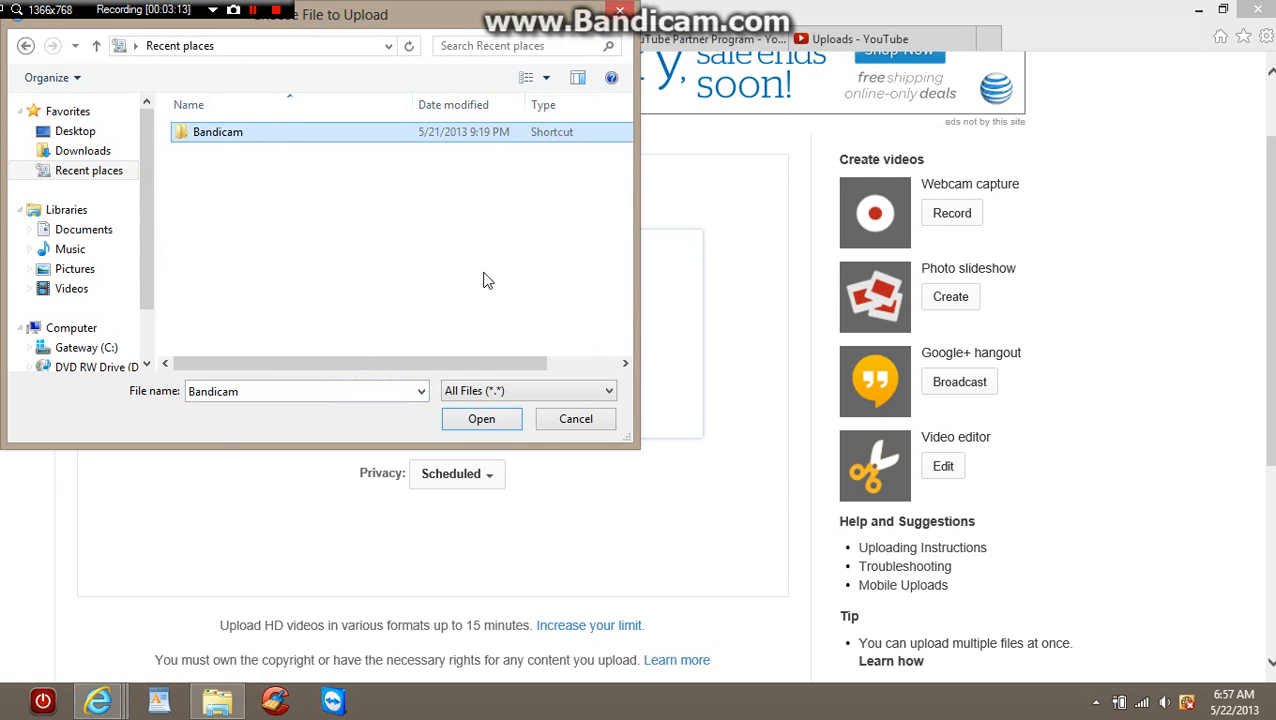
{"action": "double_click", "coordinate": [218, 131]}
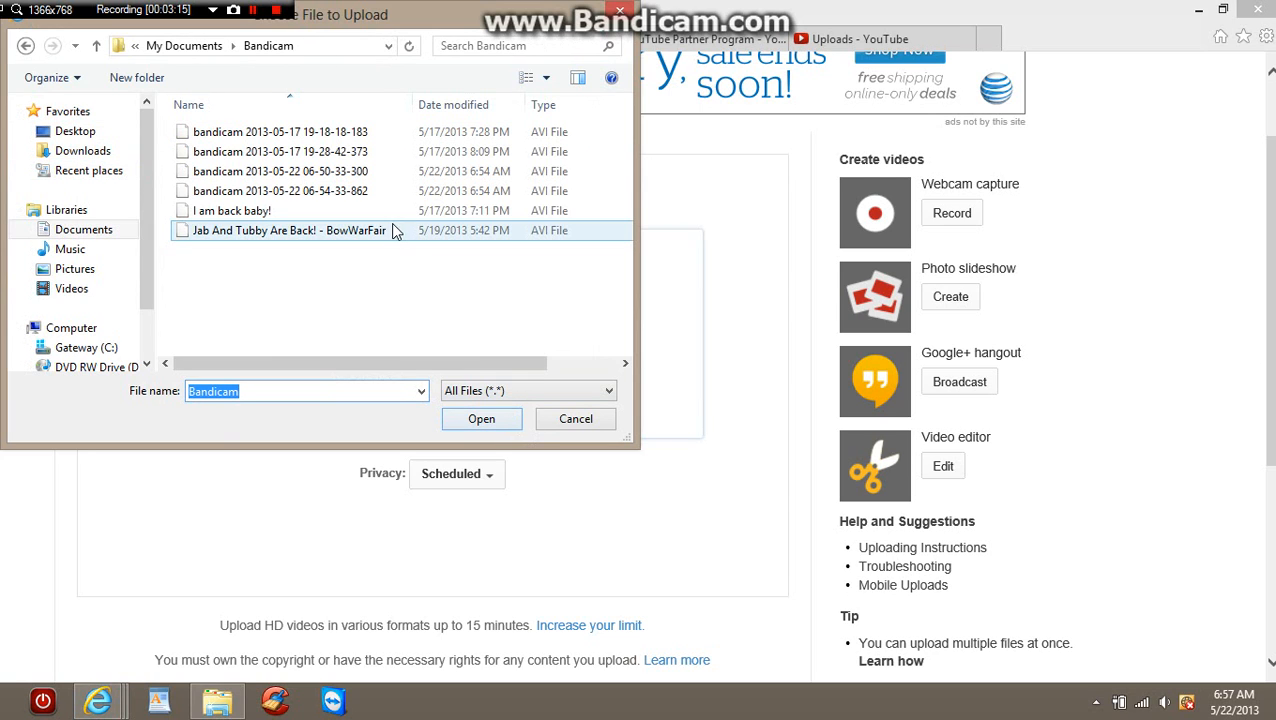
{"action": "left_click", "coordinate": [280, 171]}
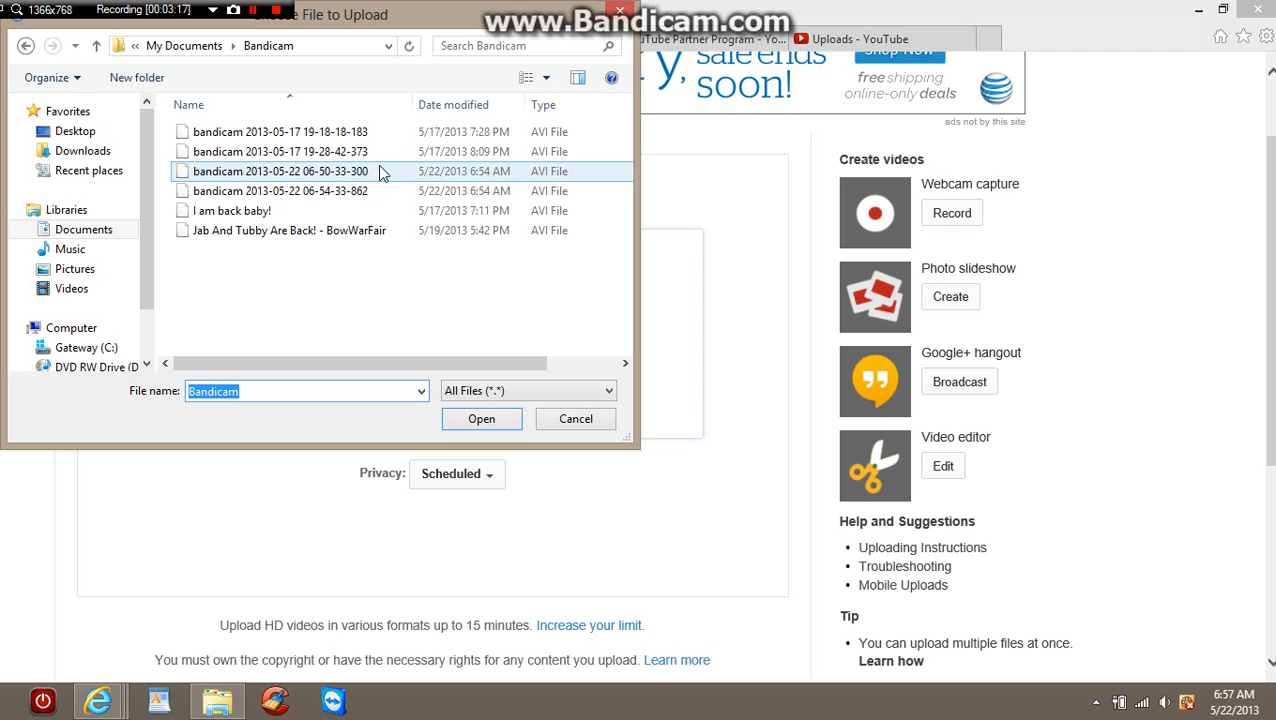
{"action": "left_click", "coordinate": [280, 191]}
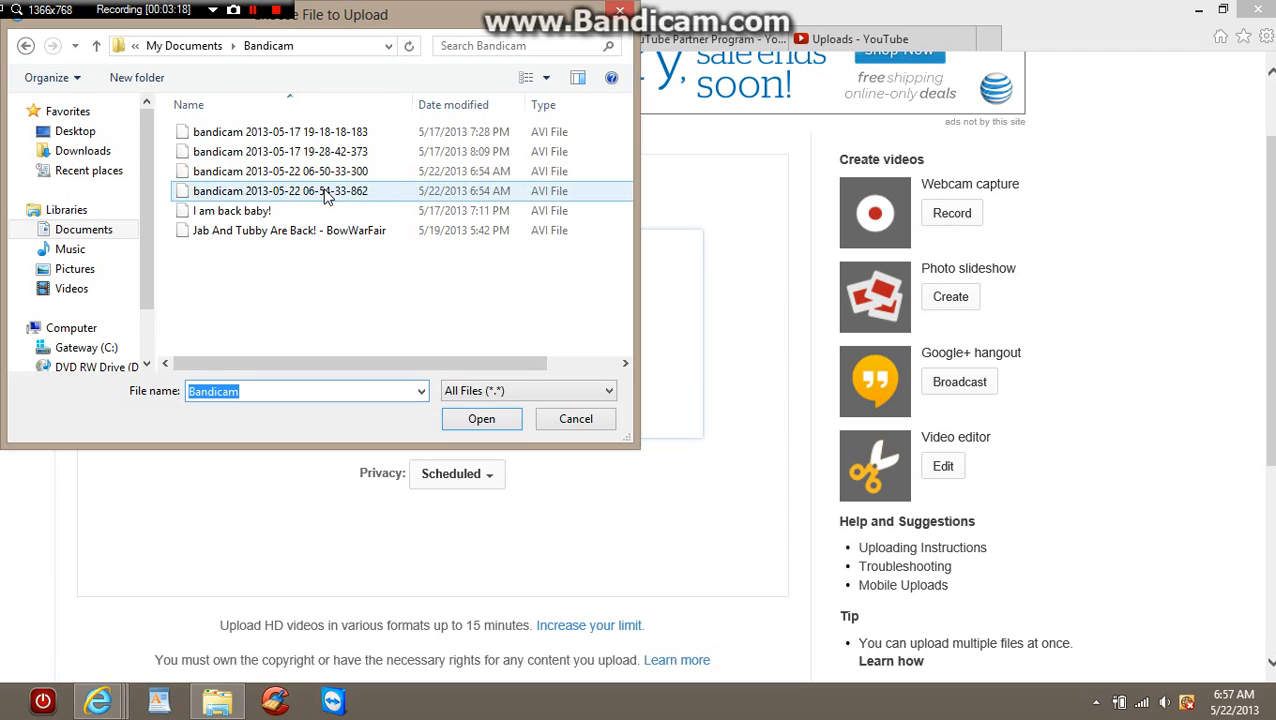
{"action": "left_click", "coordinate": [280, 191]}
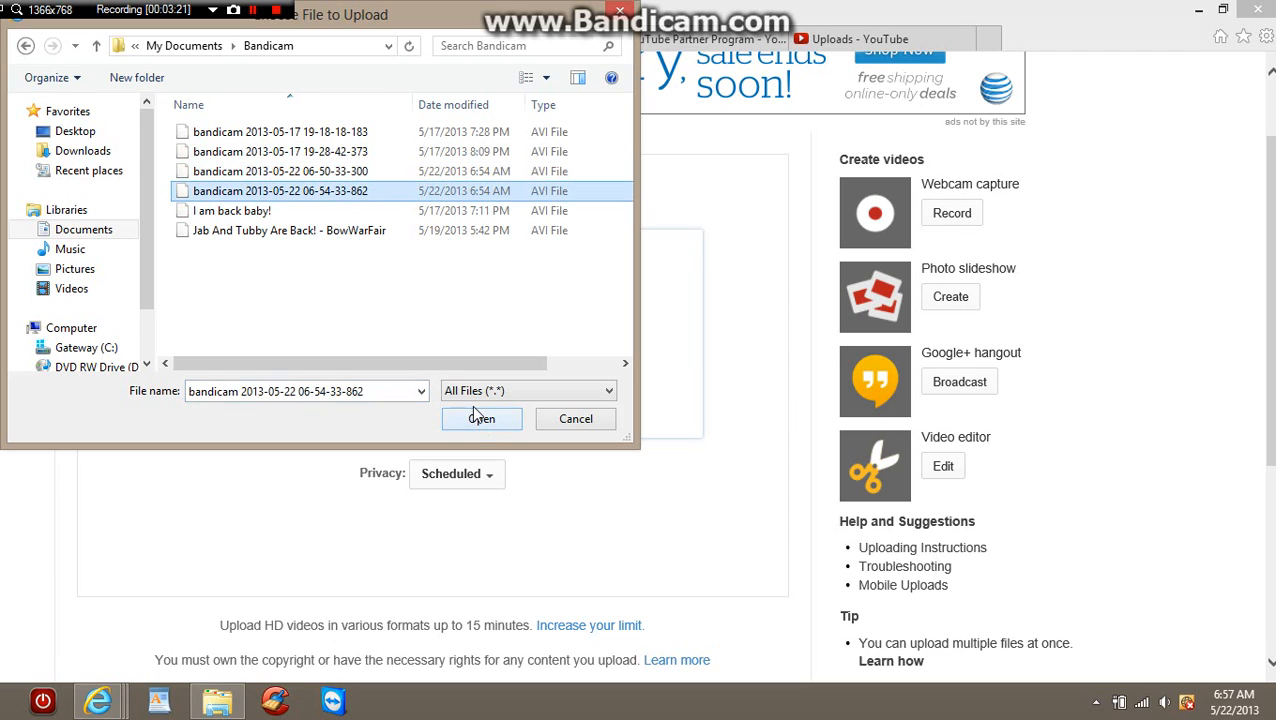
{"action": "left_click", "coordinate": [481, 418]}
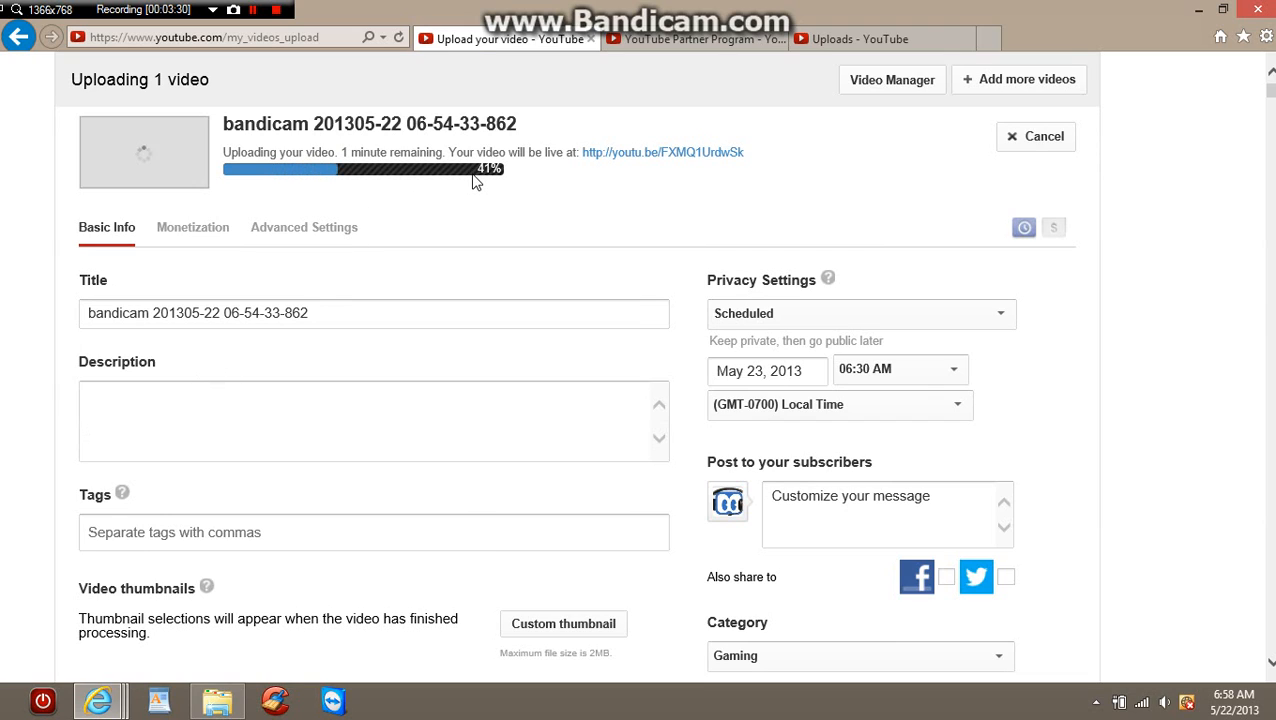
{"action": "mouse_move", "coordinate": [417, 257]}
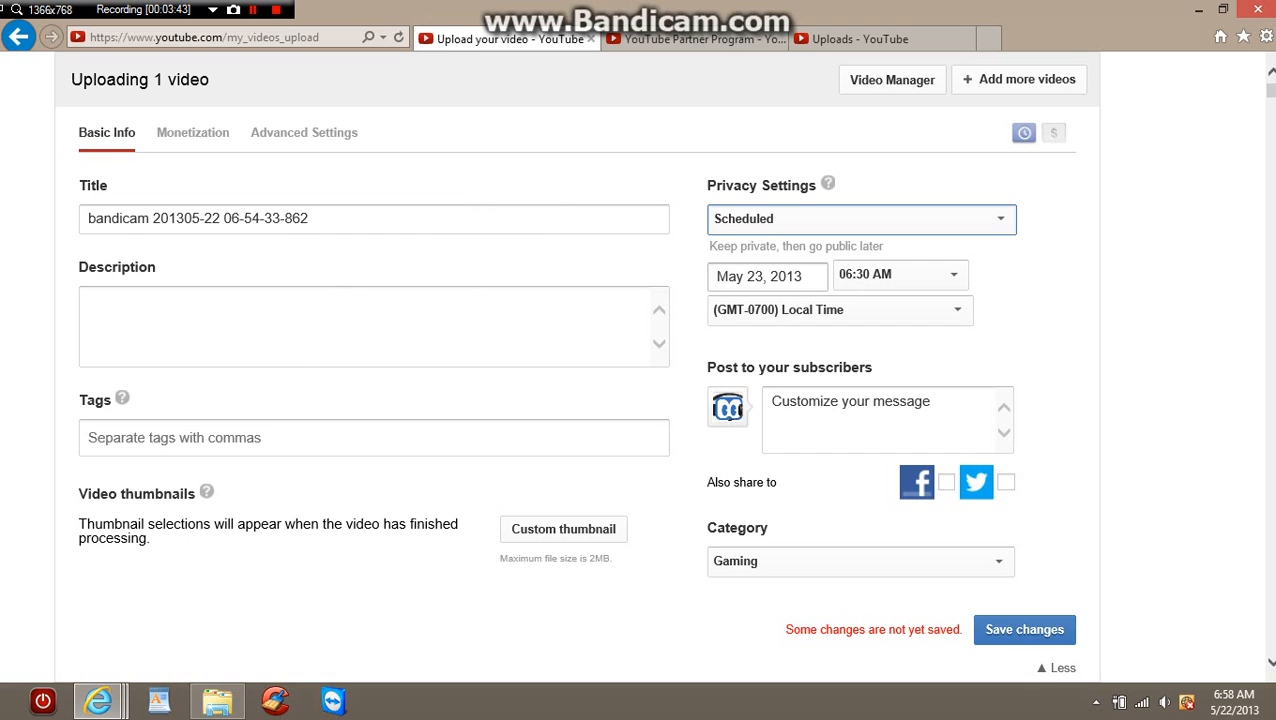
- Save the Scheduled release for May 23, 2013, 06:30 AM until 'All changes saved' appears
{"action": "left_click", "coordinate": [1024, 629]}
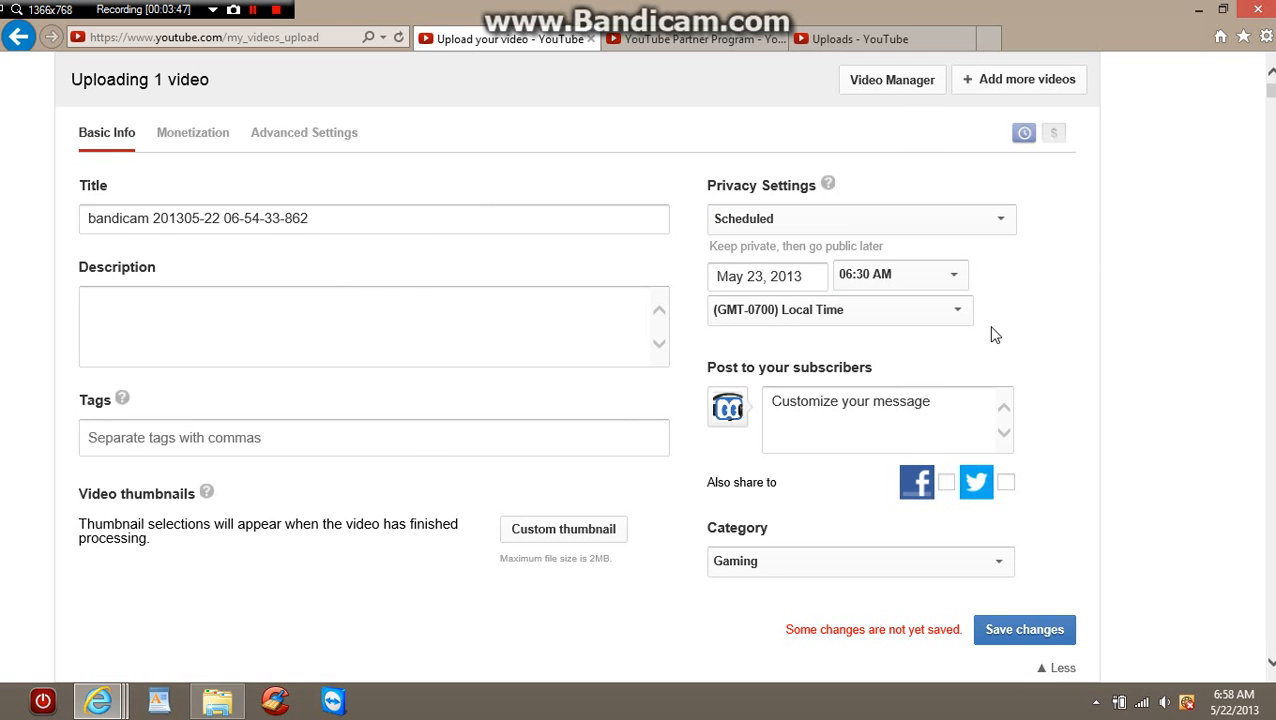
{"action": "left_click", "coordinate": [840, 309]}
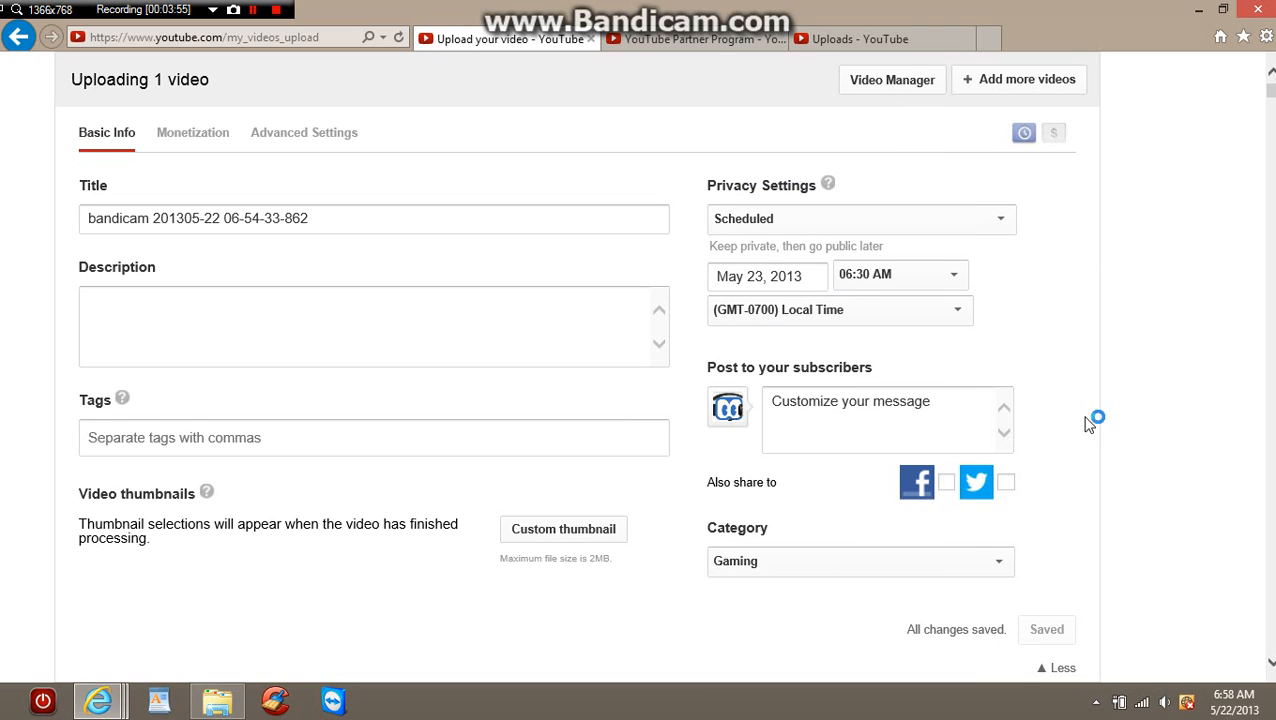
{"action": "left_click", "coordinate": [886, 419]}
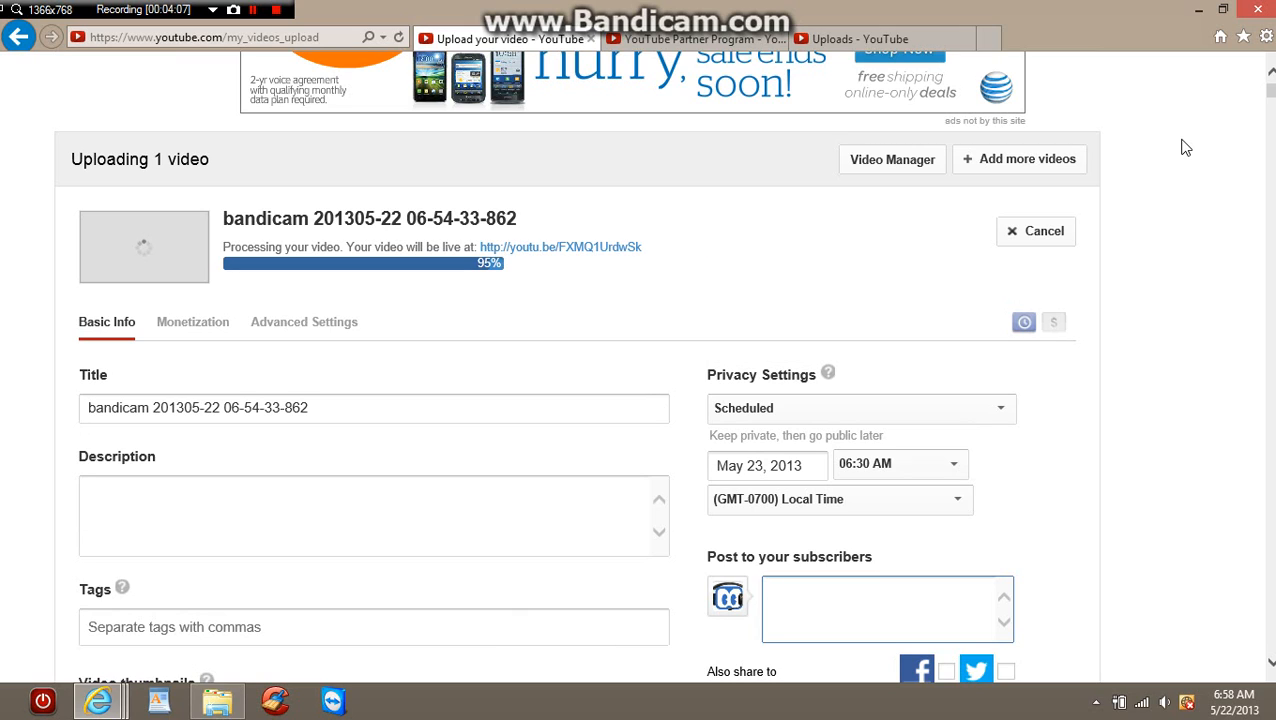
{"action": "left_click", "coordinate": [885, 610]}
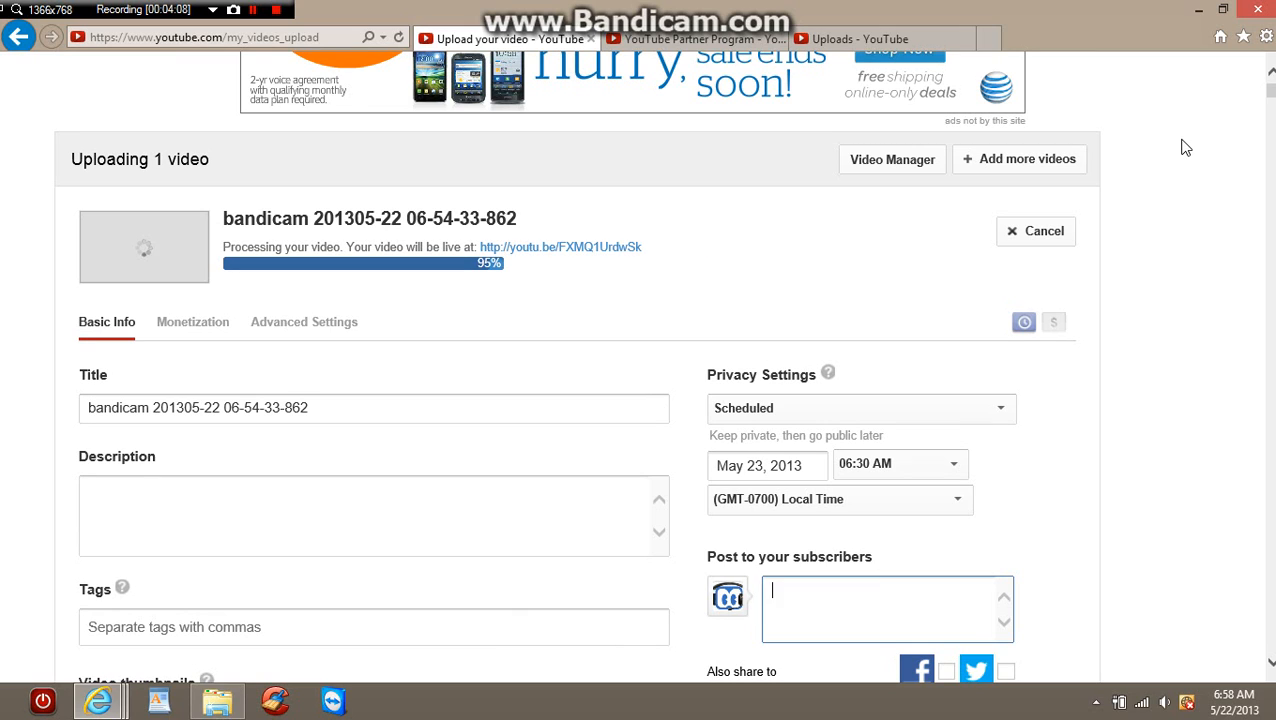